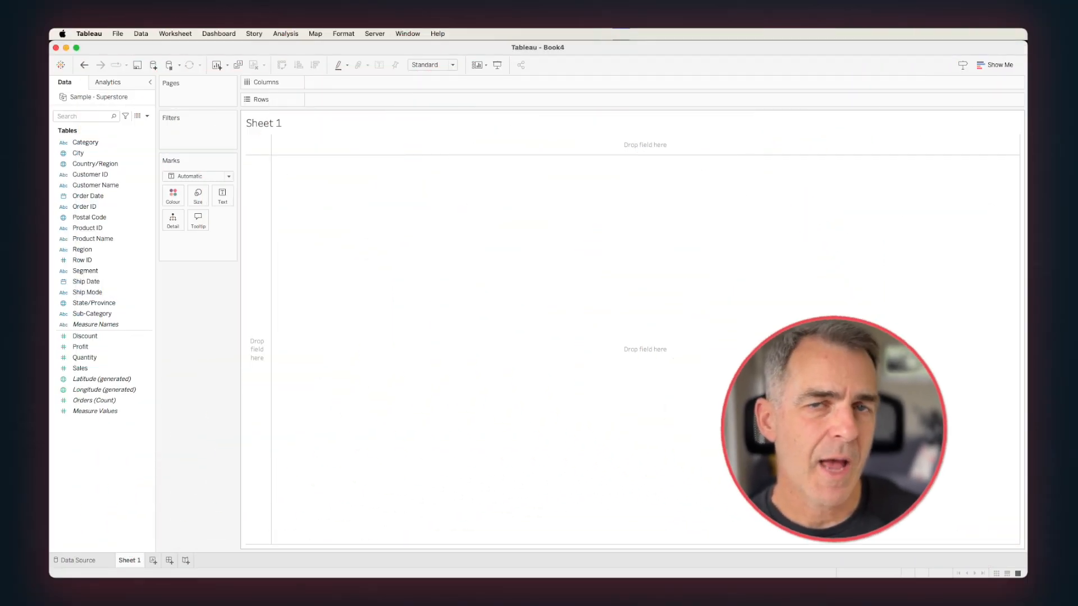
Step: Put Sub-Category on Rows and continuous MONTH(Order Date) on Columns
left_click(85, 358)
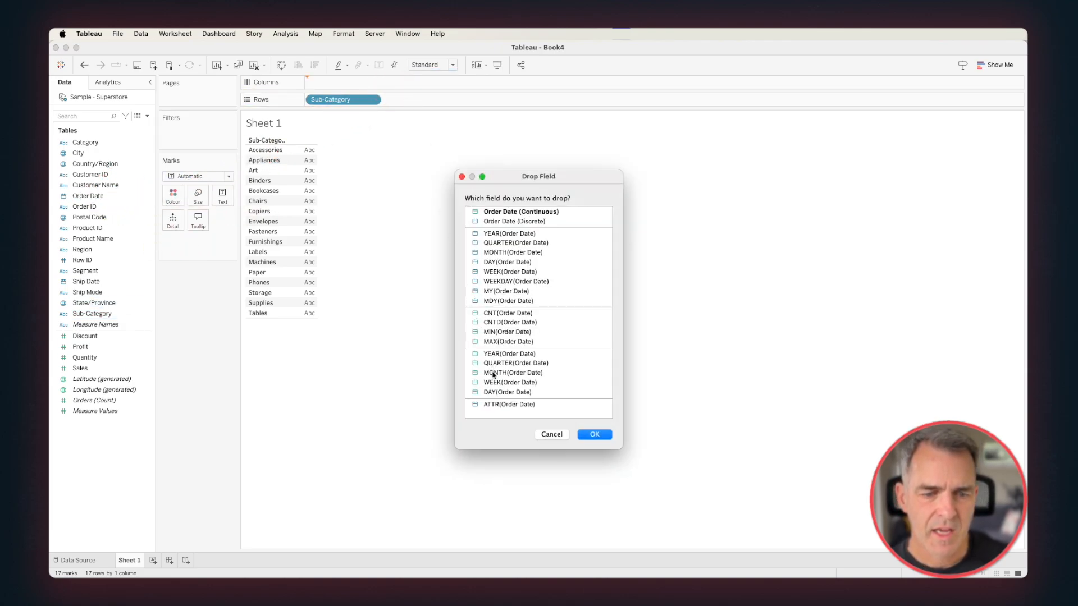
left_click(512, 373)
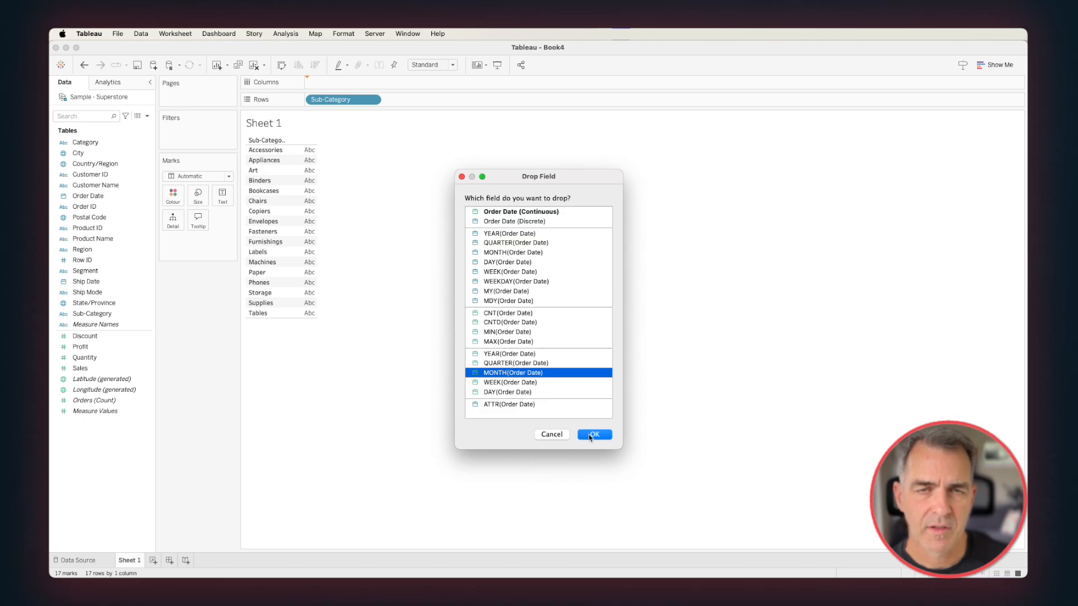
left_click(593, 435)
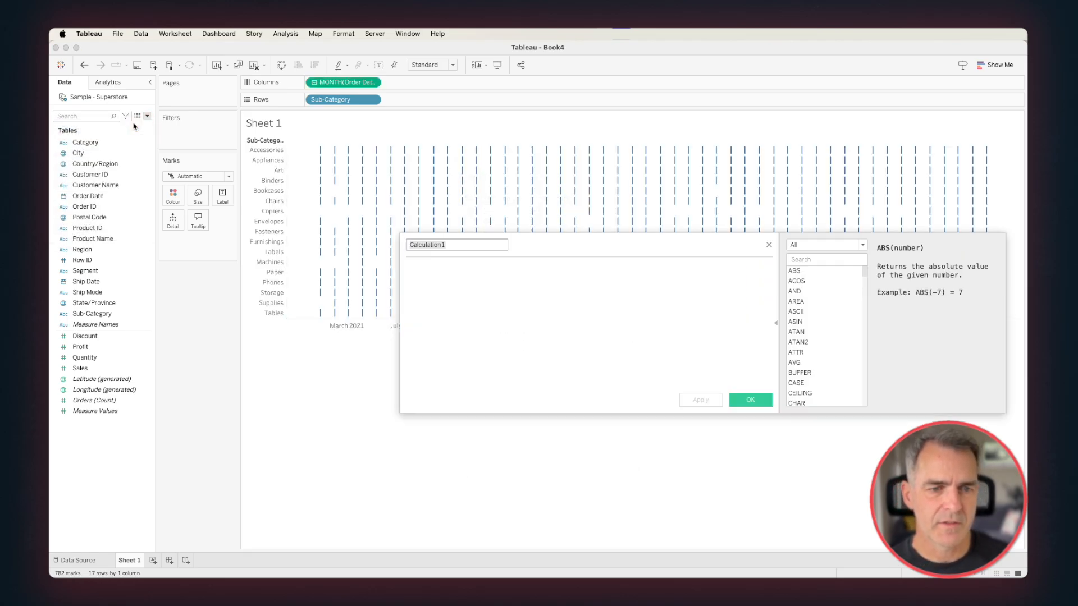
Step: Create a calculated field named Win/Loss with the formula SIGN(SUM([Profit]))
type("Win")
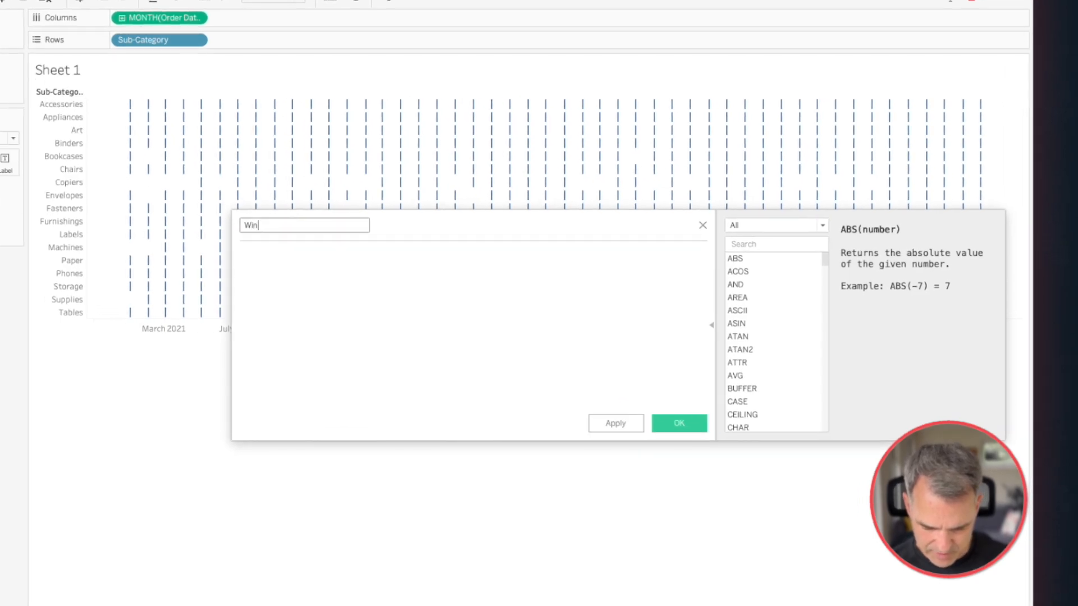
type("/Loss")
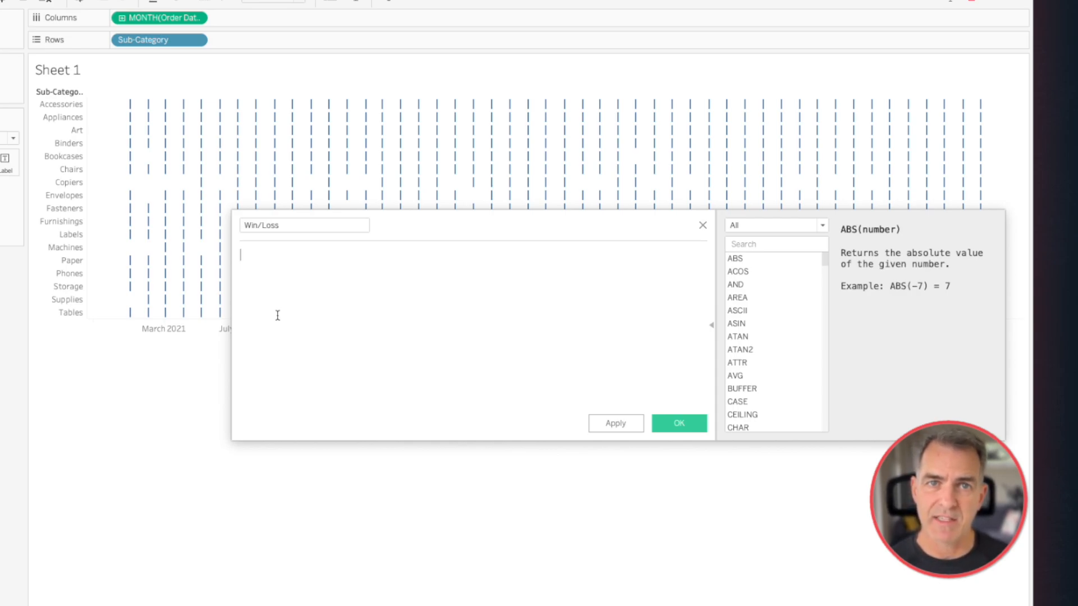
type("SIGN")
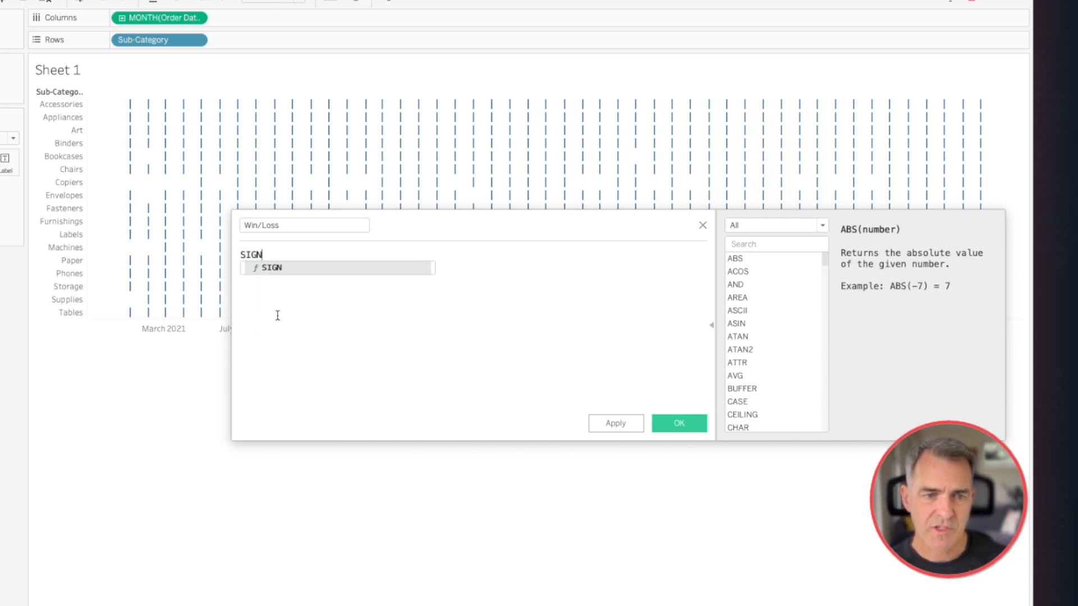
type("(")
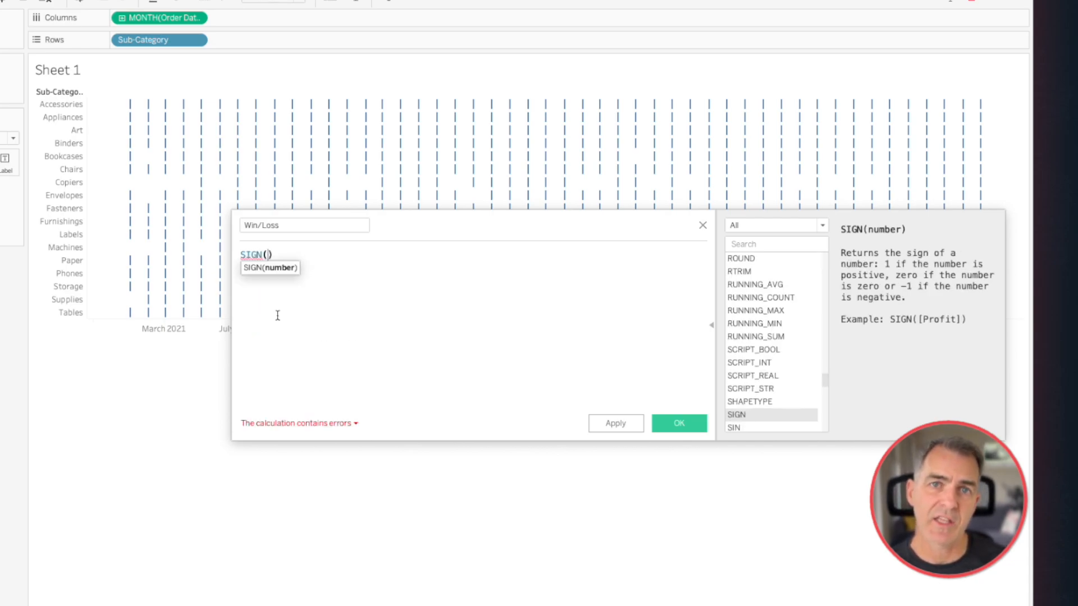
type("SUM(pro")
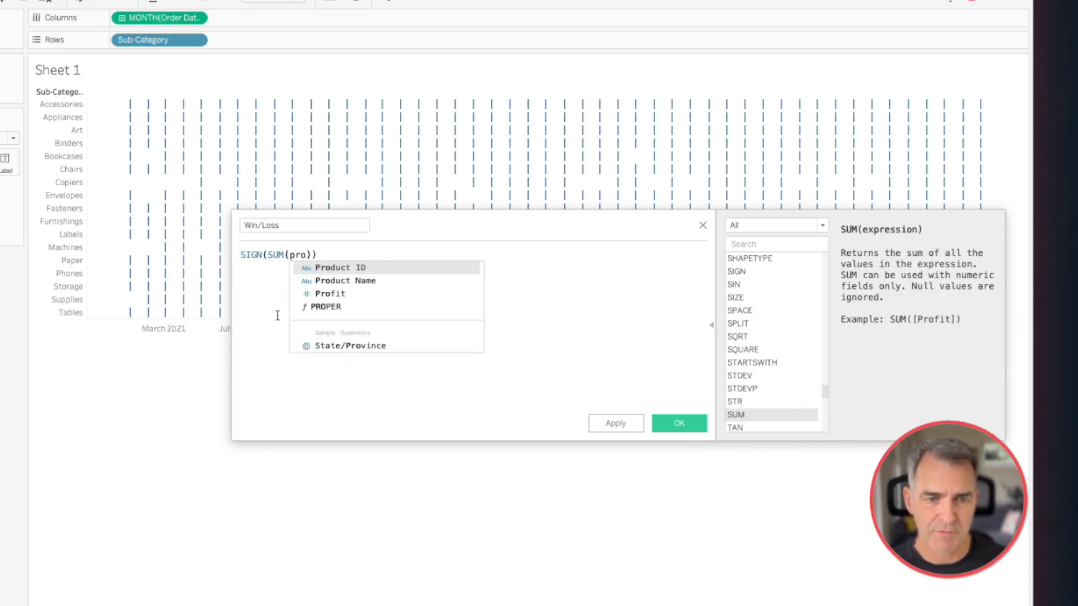
left_click(331, 294)
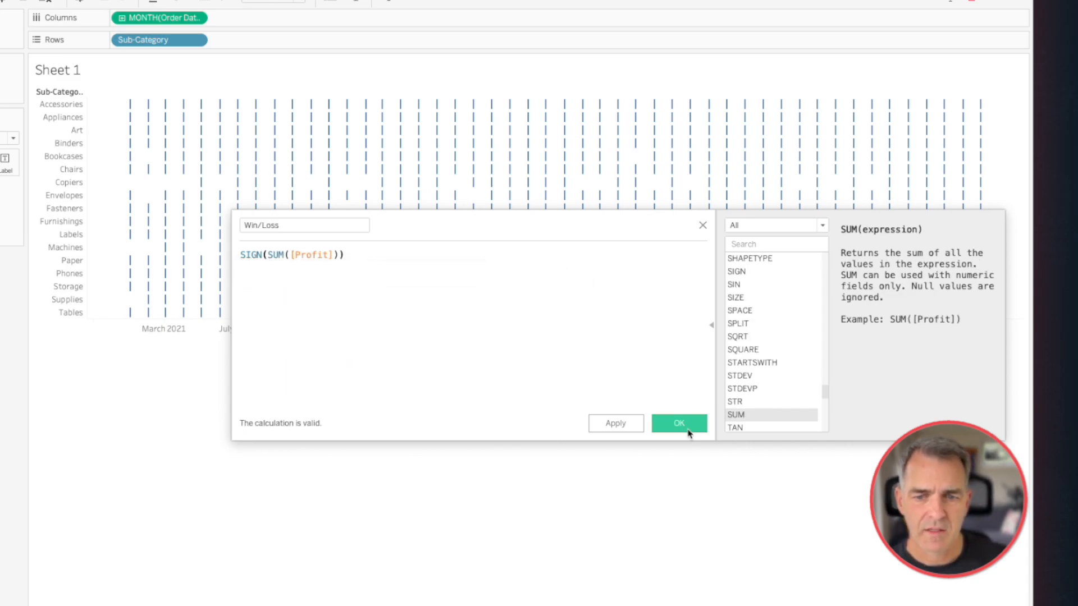
left_click(679, 423)
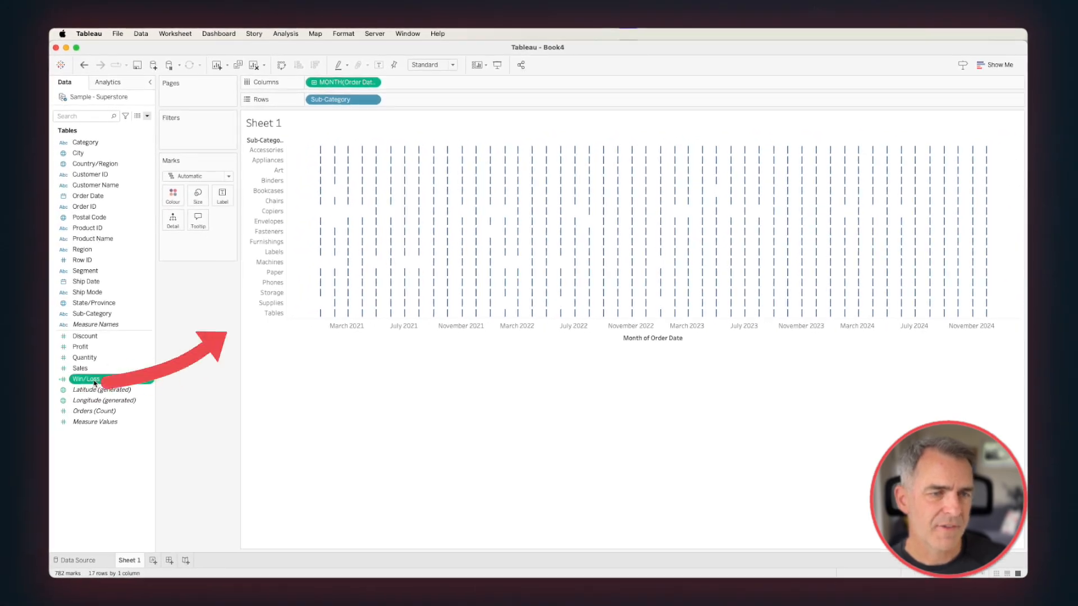
Step: Add Win/Loss to Rows so each sub-category shows monthly bars at 1, 0 or -1
left_click_drag(86, 379, 419, 99)
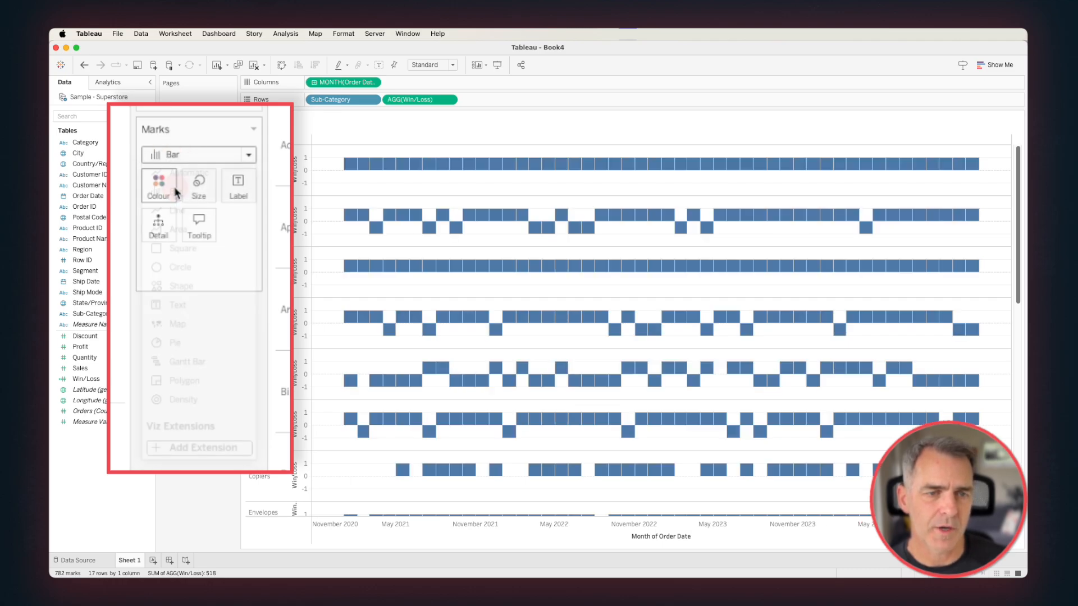
mouse_move(158, 186)
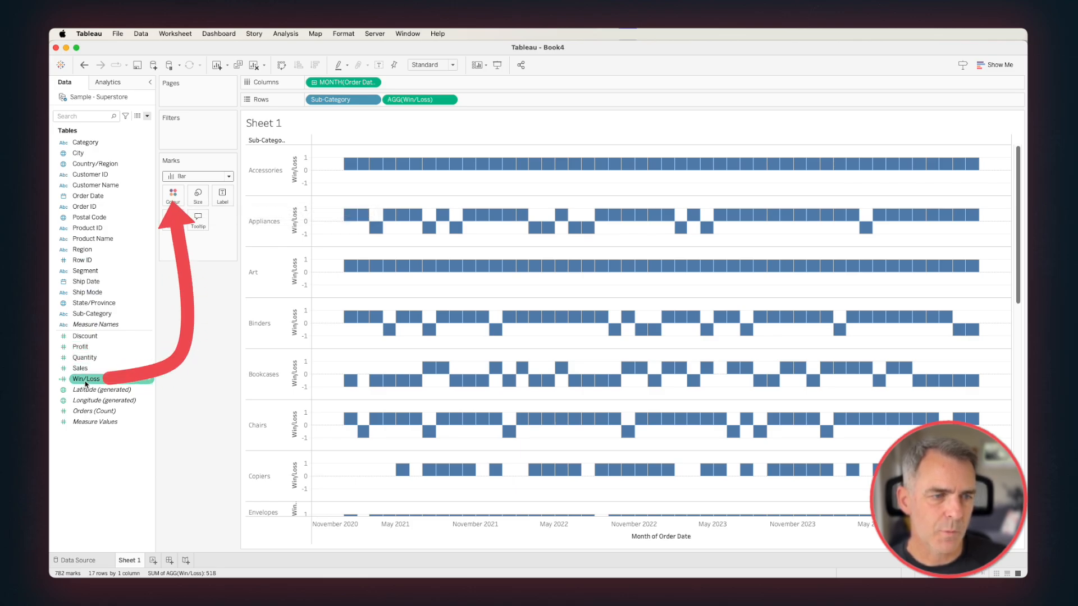
Step: Colour the bars by Win/Loss, treated as a discrete field
left_click_drag(86, 379, 173, 195)
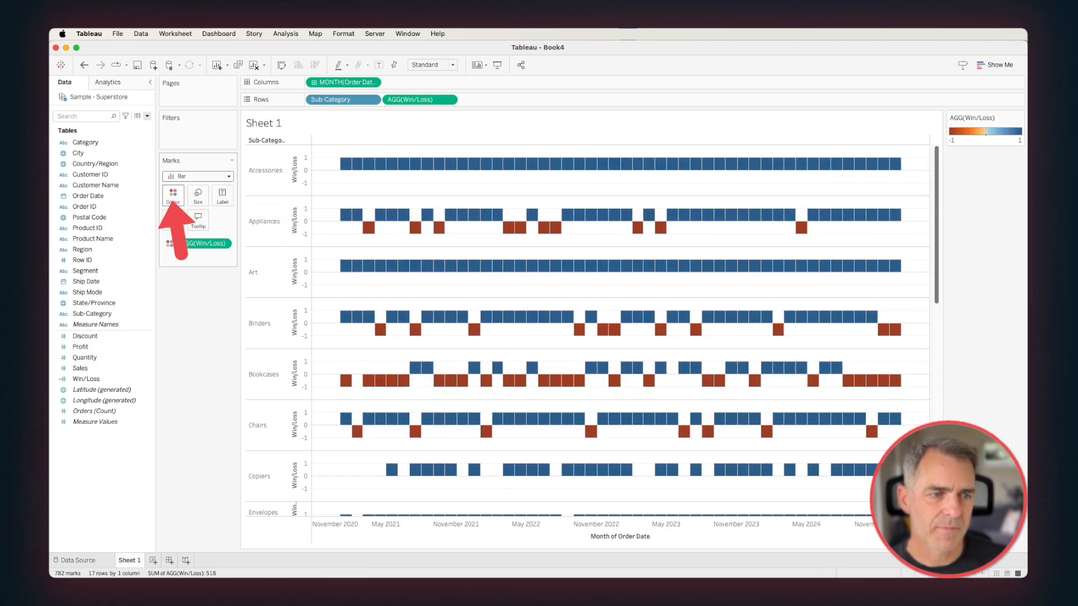
right_click(205, 243)
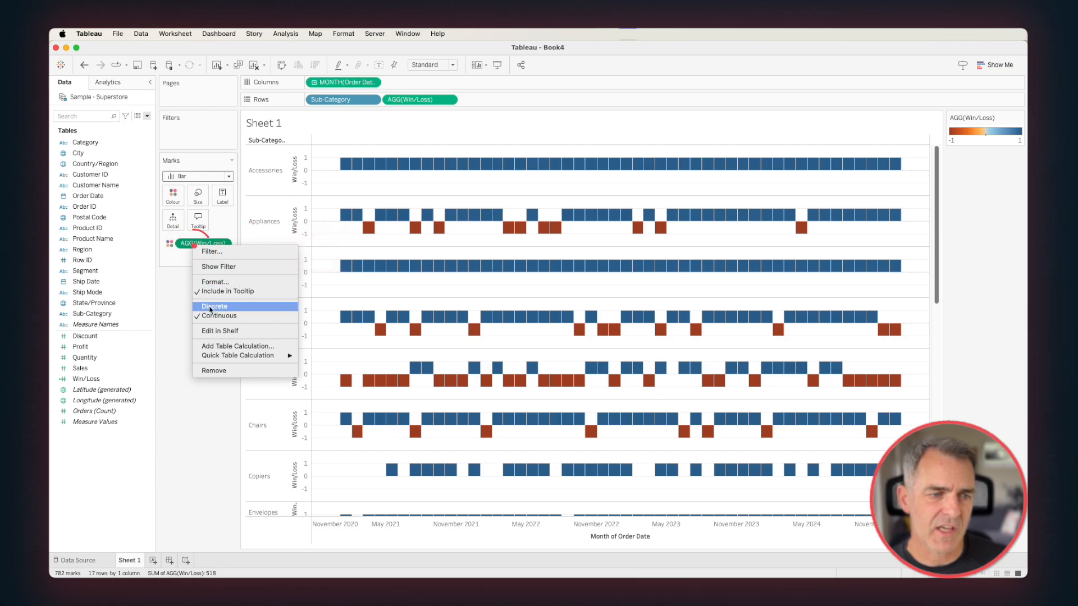
left_click(214, 306)
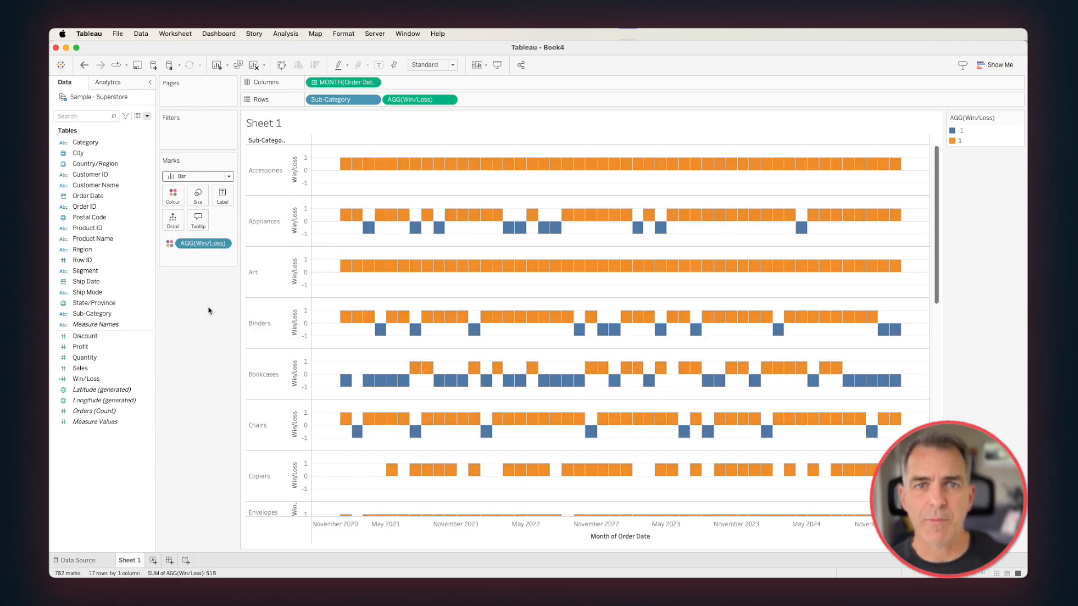
mouse_move(156, 197)
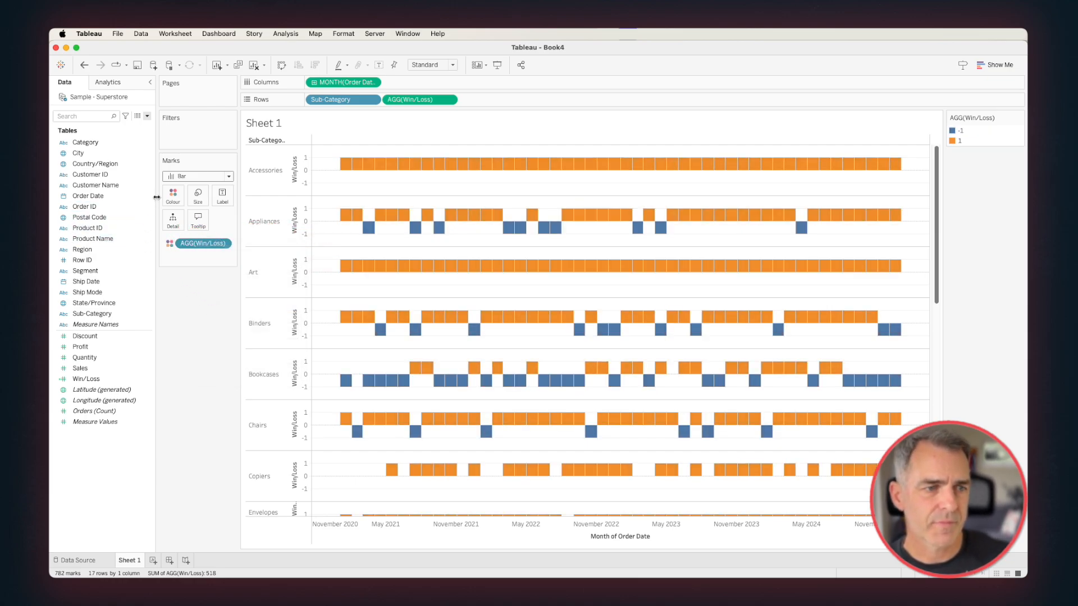
Step: Edit the Win/Loss colours so -1 is red and 1 is blue
left_click(173, 195)
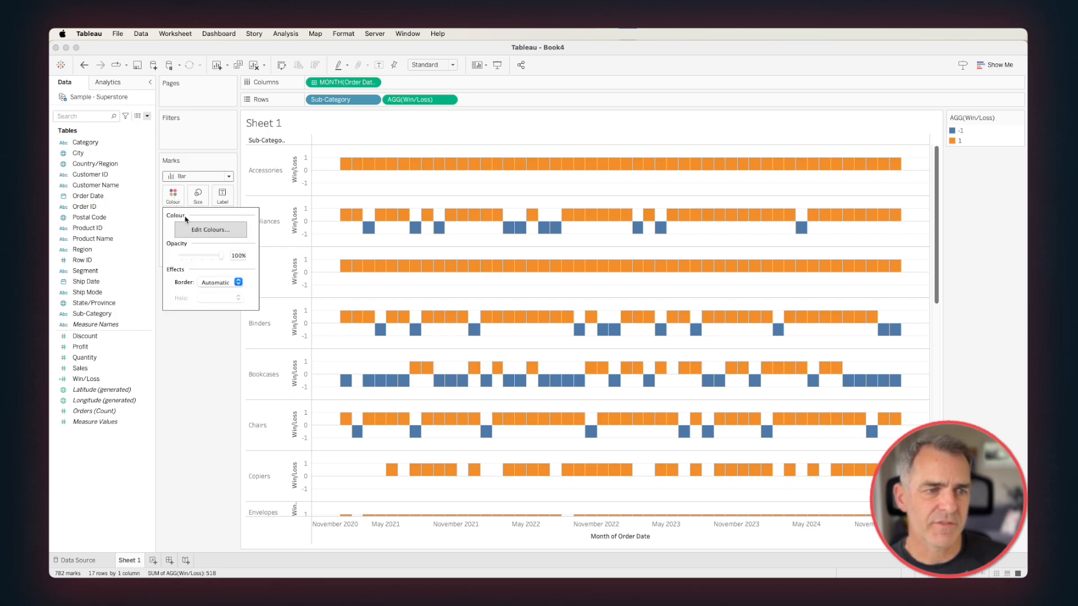
left_click(211, 229)
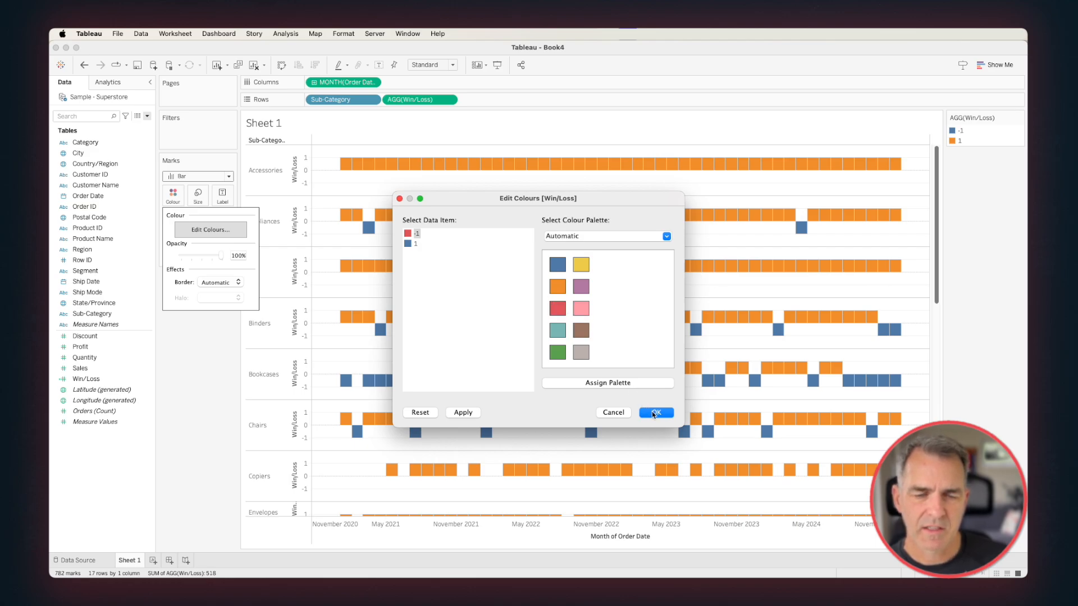
left_click(654, 413)
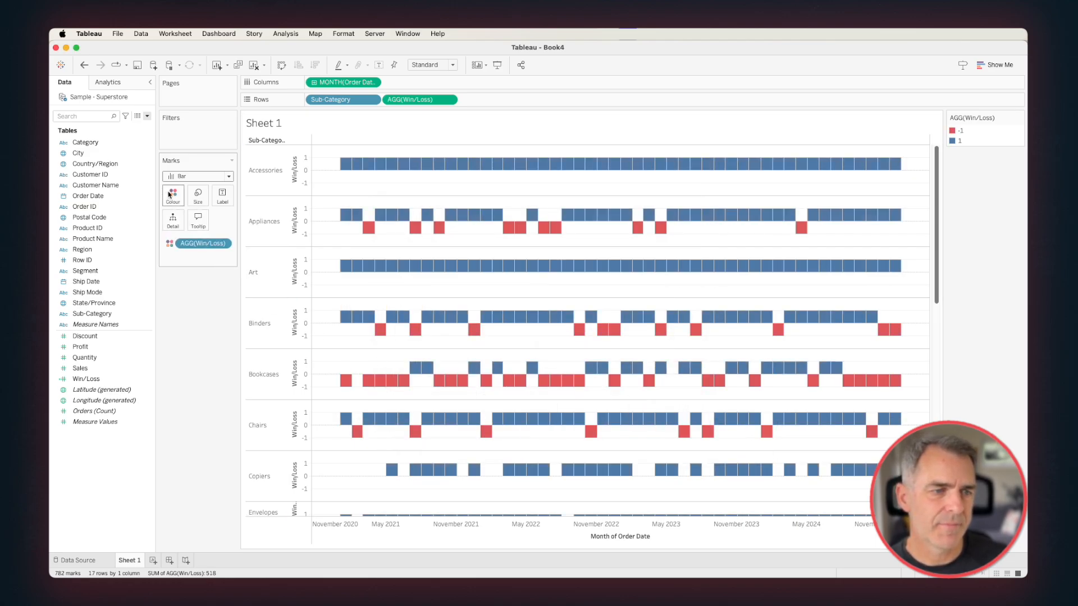
left_click(172, 195)
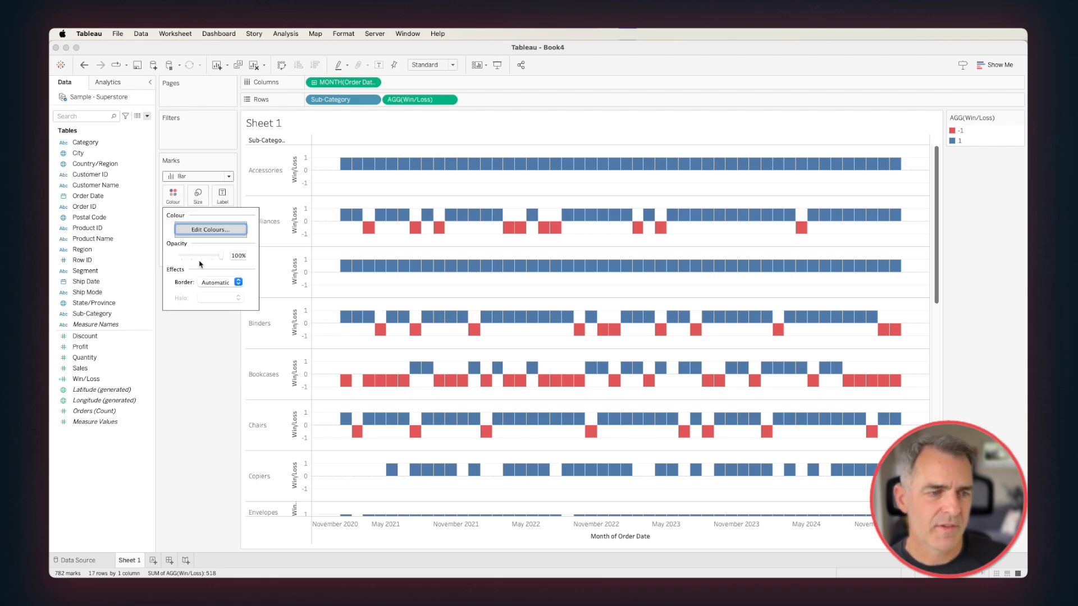
left_click(237, 282)
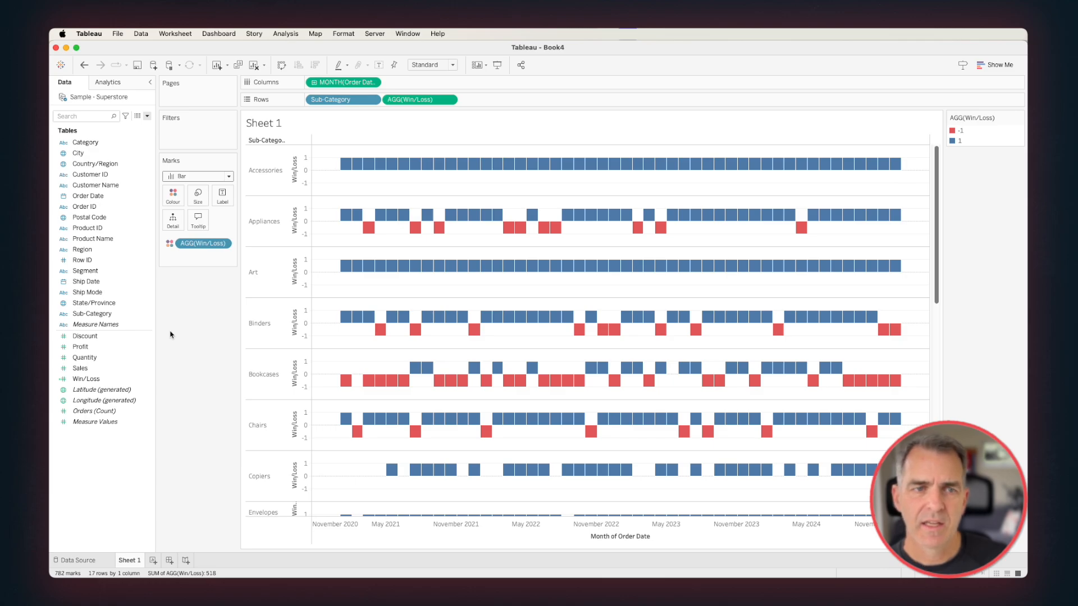
mouse_move(929, 166)
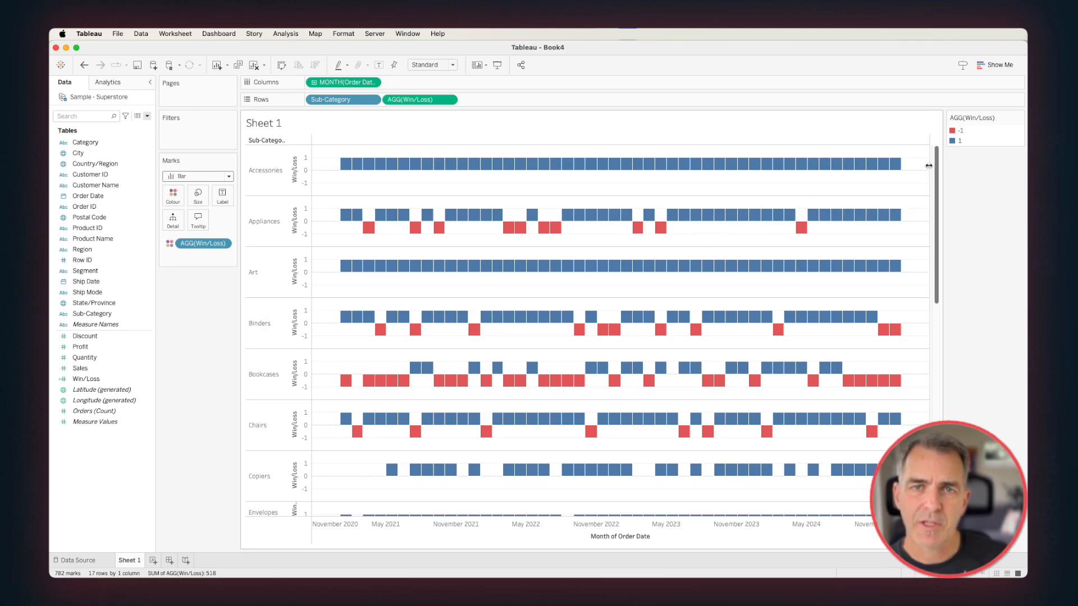
mouse_move(445, 162)
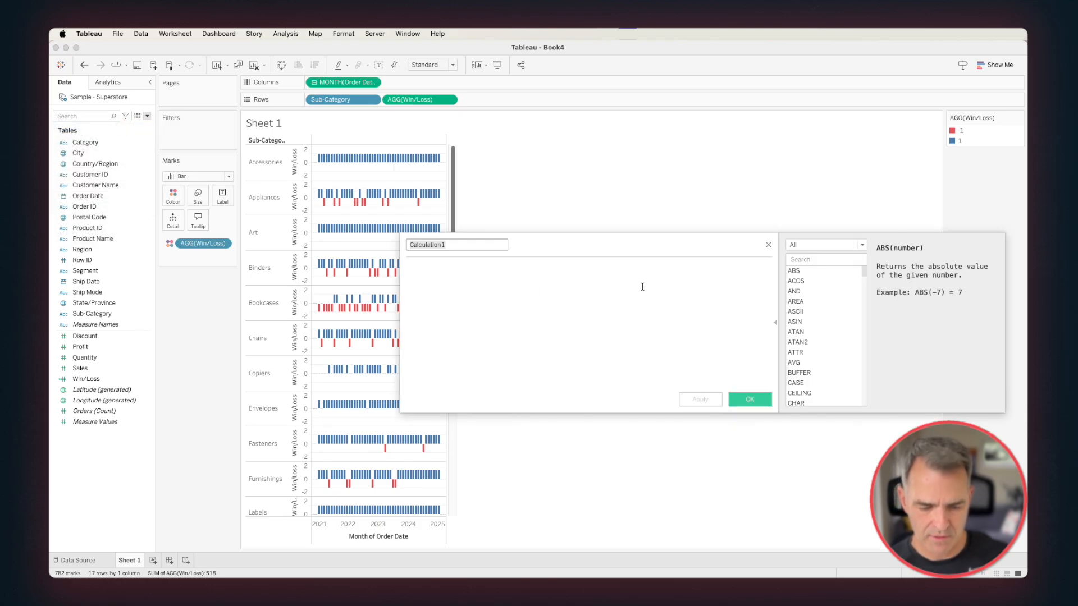
Step: Create Winning Mark as WINDOW_SUM(IF [Win/Loss]=1 THEN 1 ELSE 0 END)
type("Winning Mark")
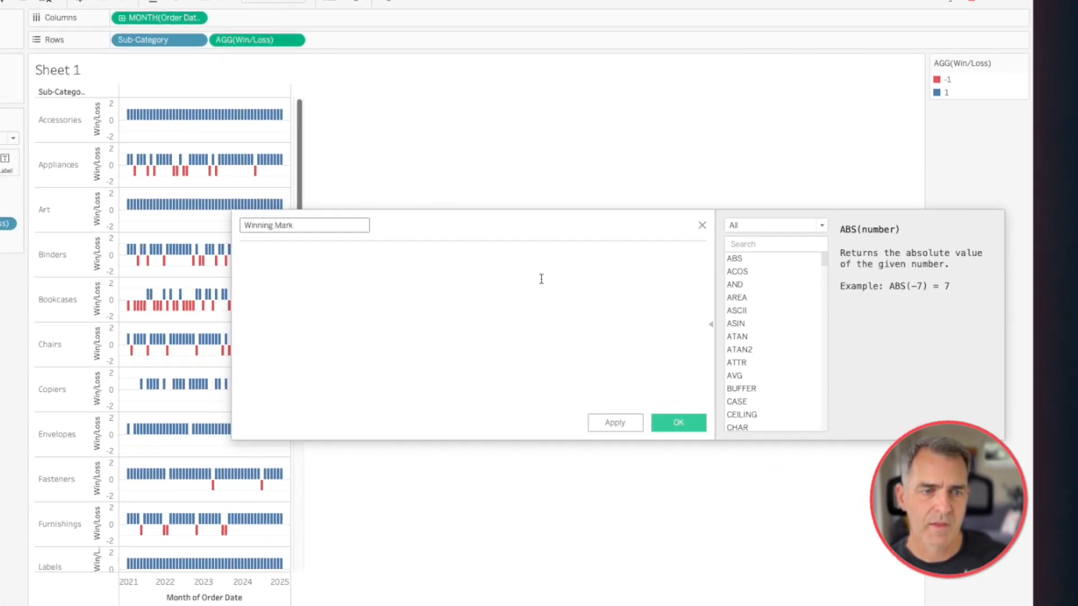
mouse_move(514, 309)
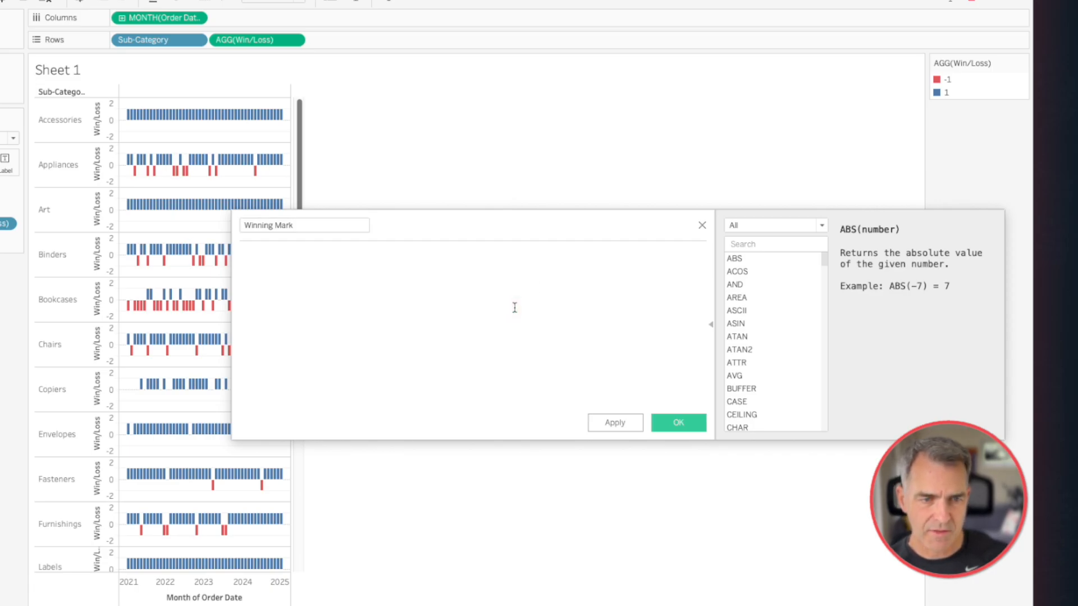
type("WINDOW_SUM(")
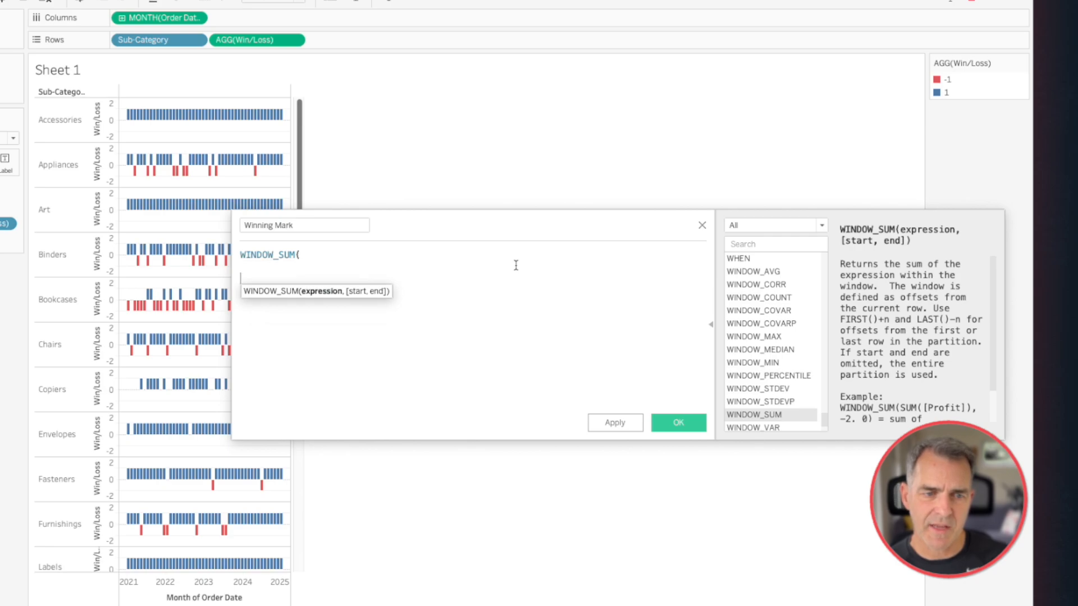
type("IF win")
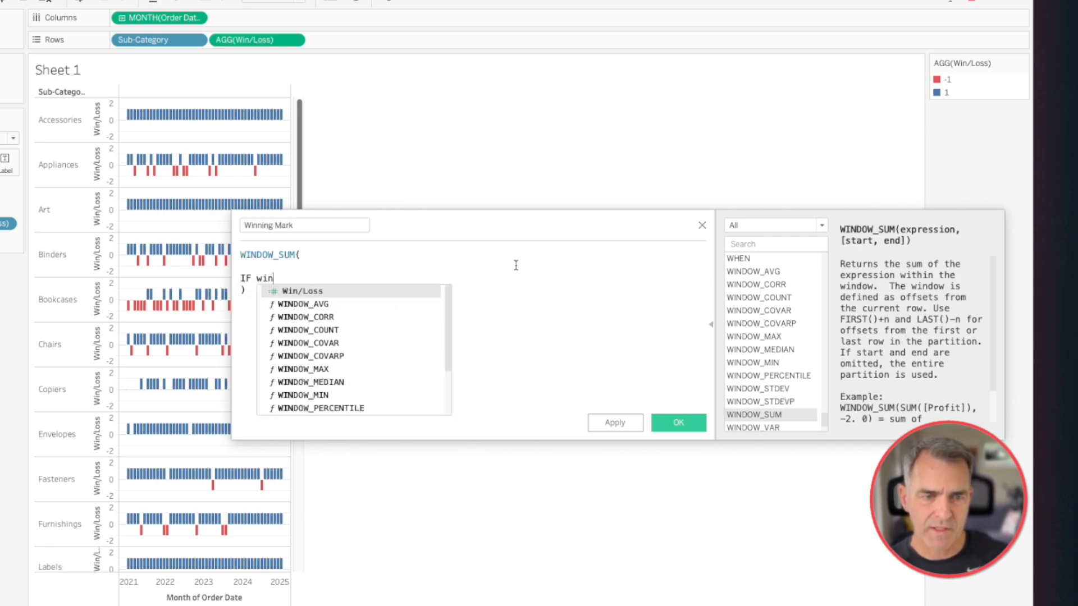
left_click(301, 290)
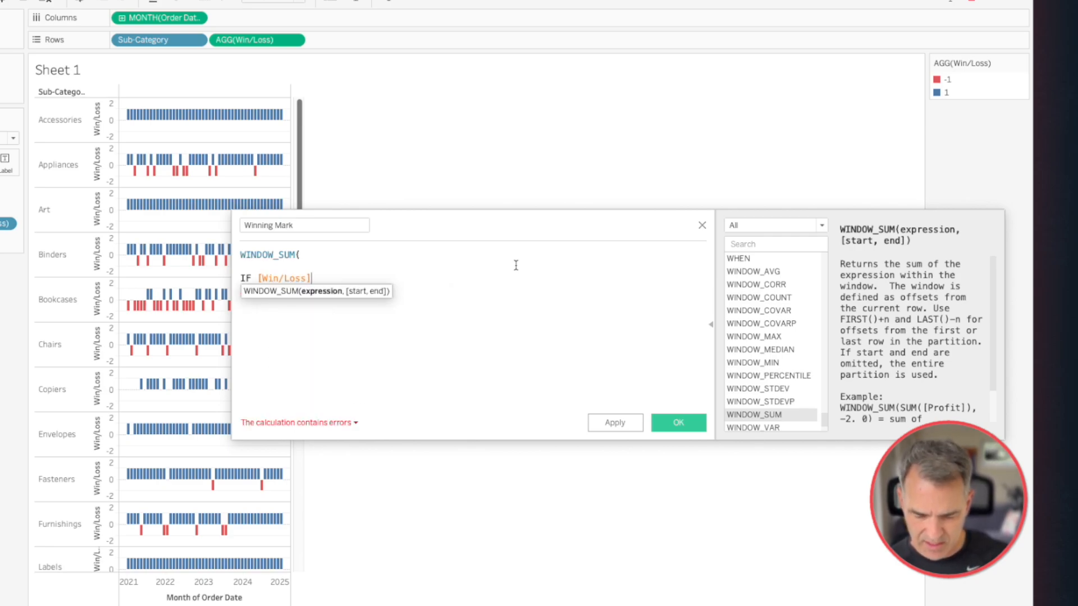
type("=1 THEN 1")
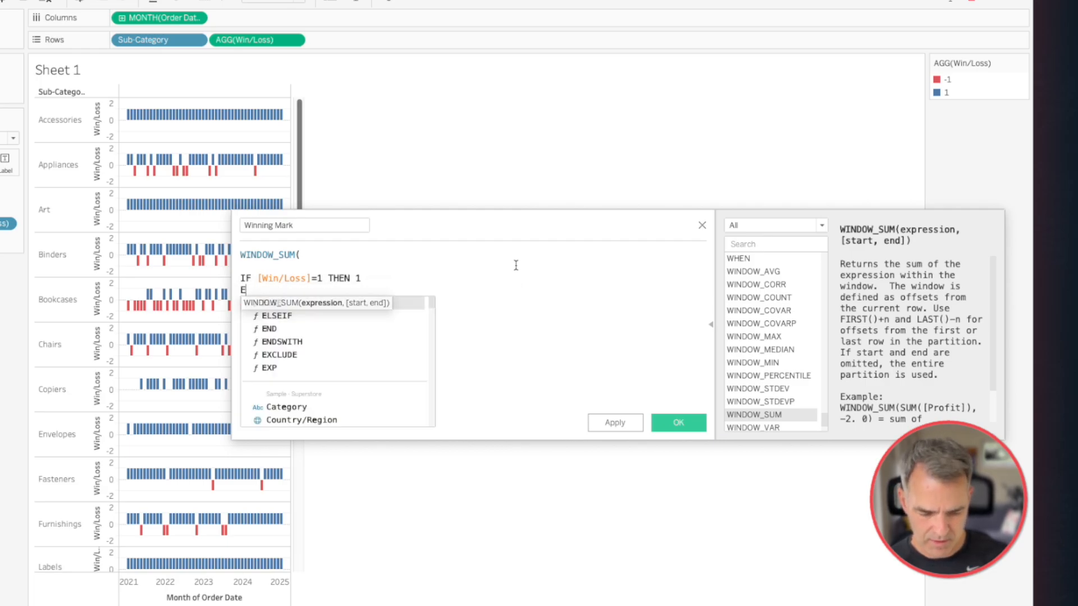
type("ELSE 0")
left_click(473, 302)
type("END")
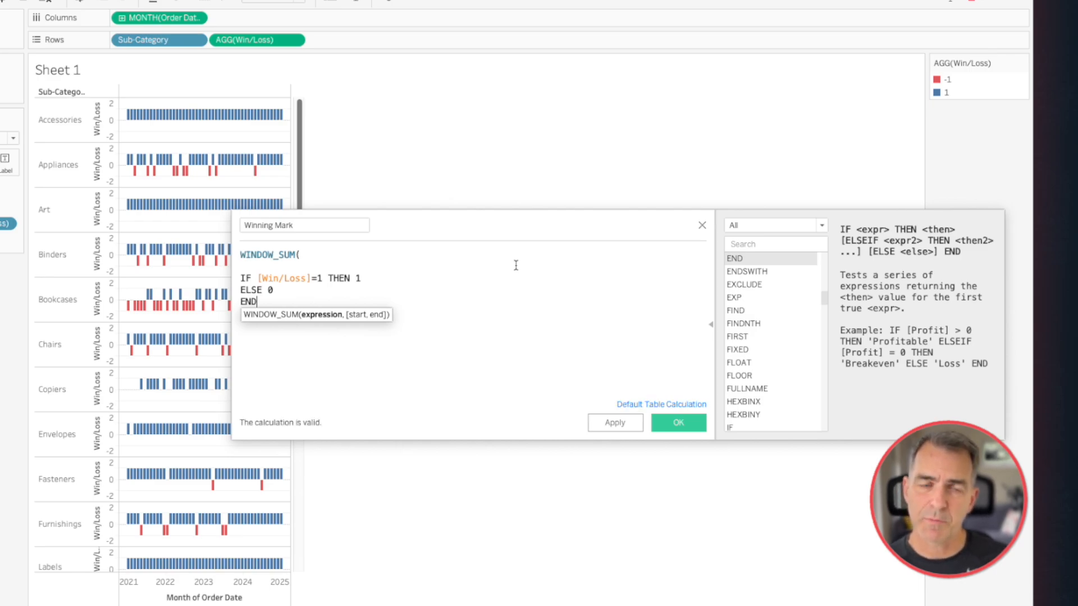
type(")")
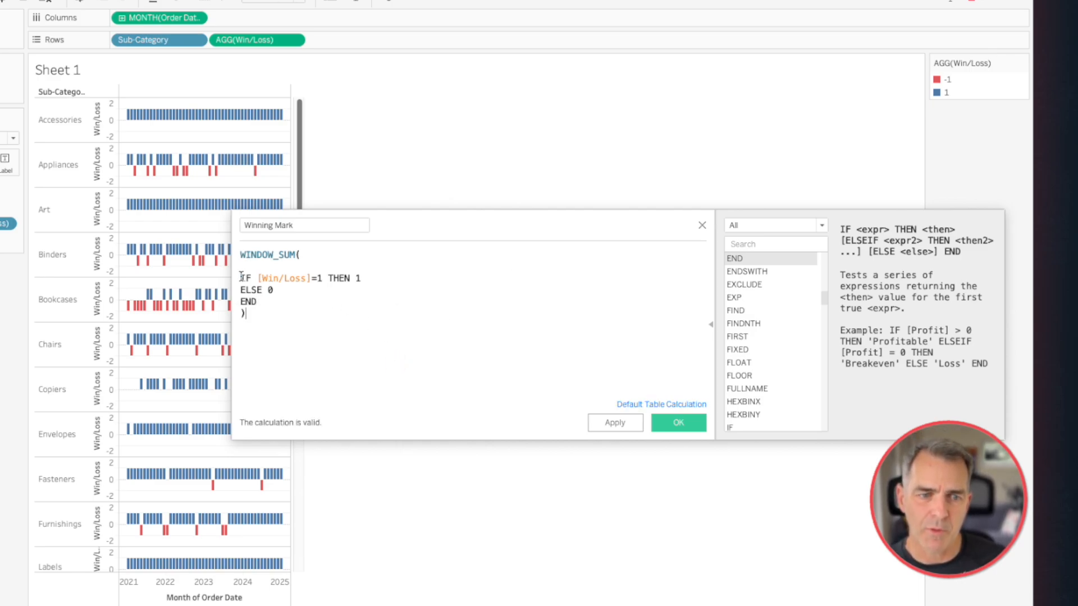
left_click(677, 423)
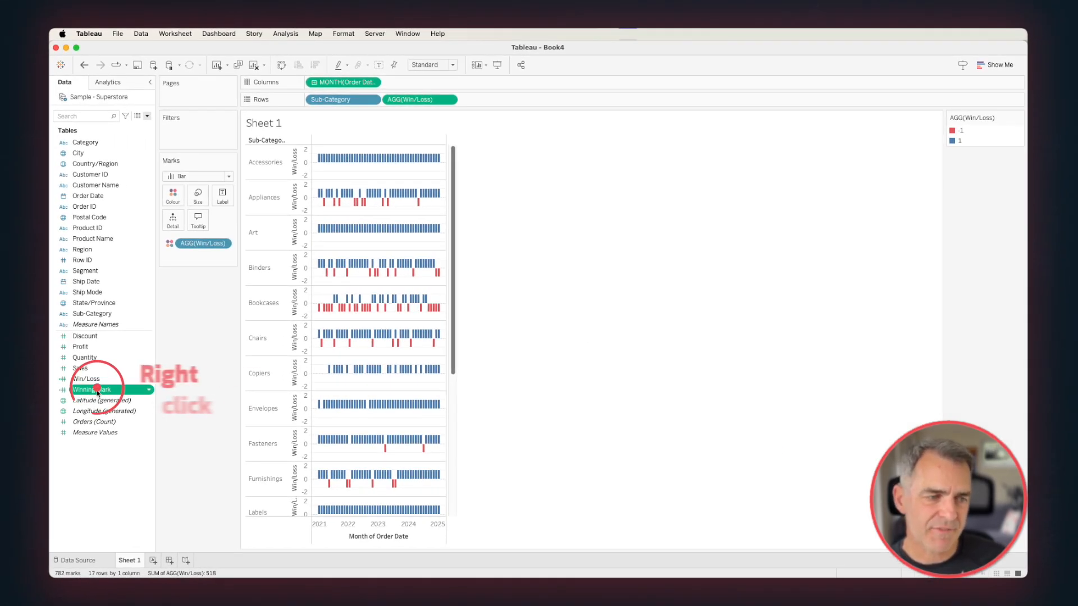
Step: Add Winning Mark to Rows after Sub-Category as a win-count column
right_click(91, 390)
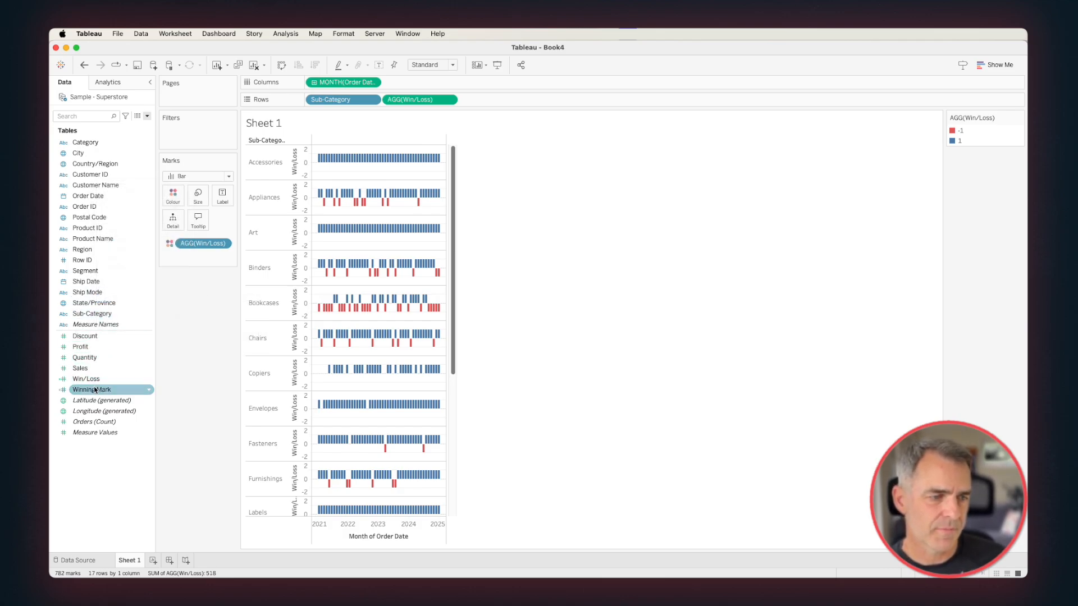
left_click_drag(91, 390, 413, 99)
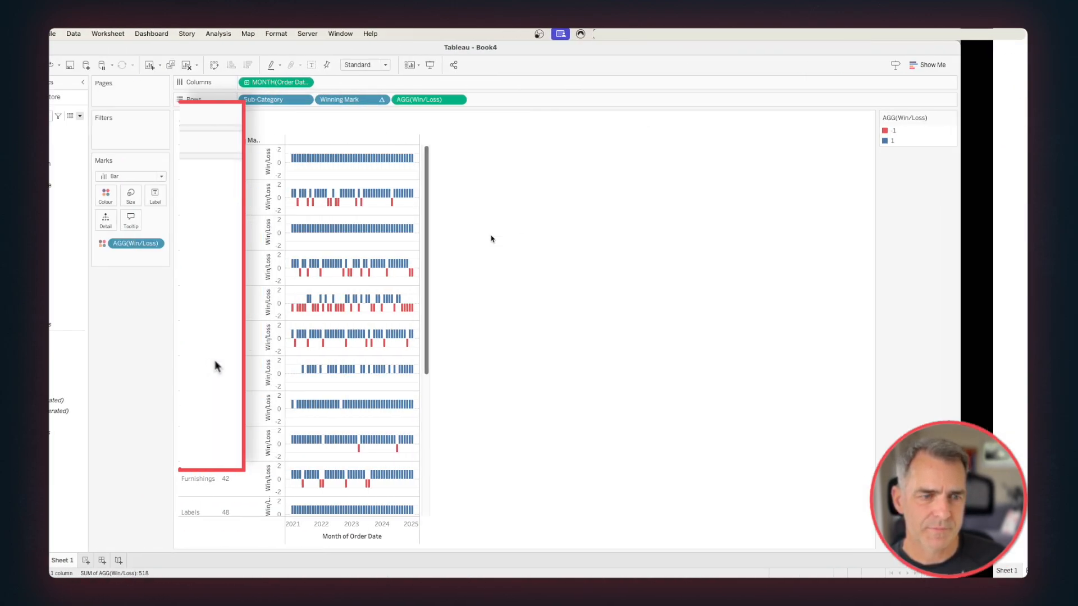
right_click(85, 390)
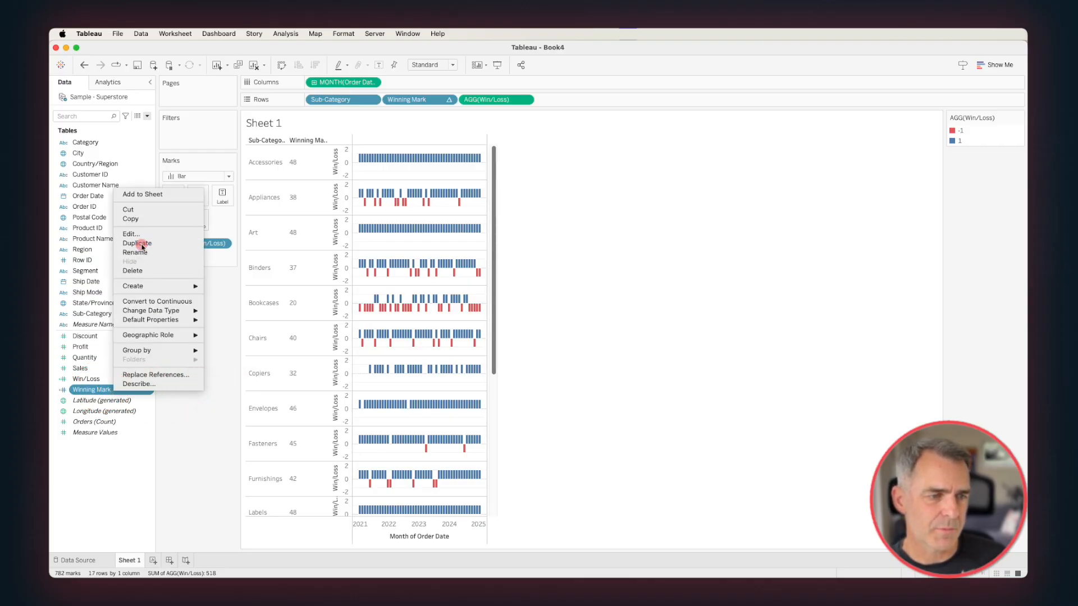
Step: Duplicate Winning Mark as Losing Marks, counting months where Win/Loss equals -1
left_click(137, 243)
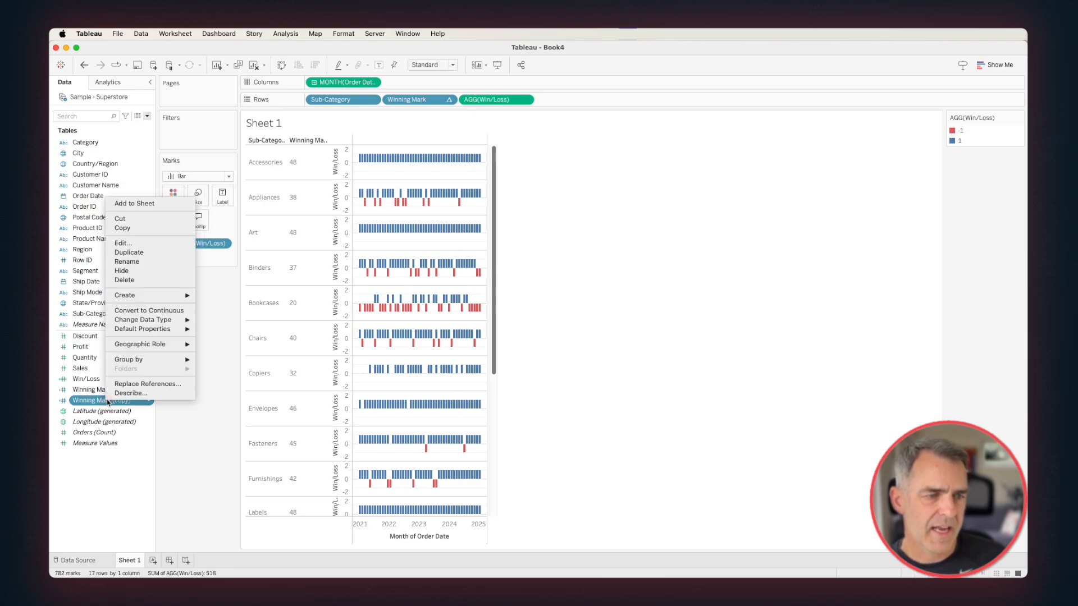
left_click(123, 243)
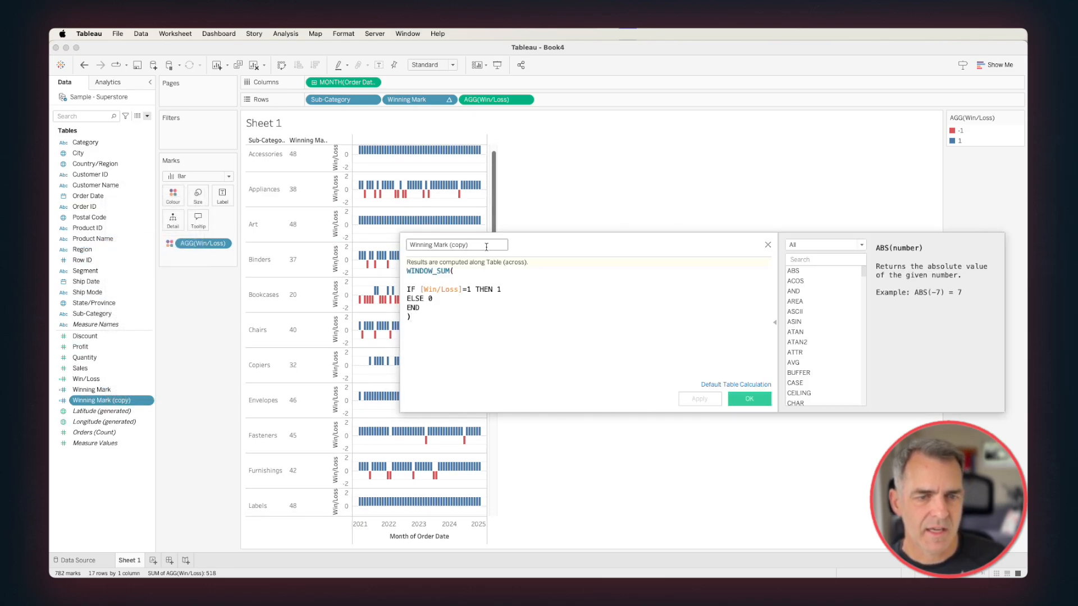
type("Losing Marks")
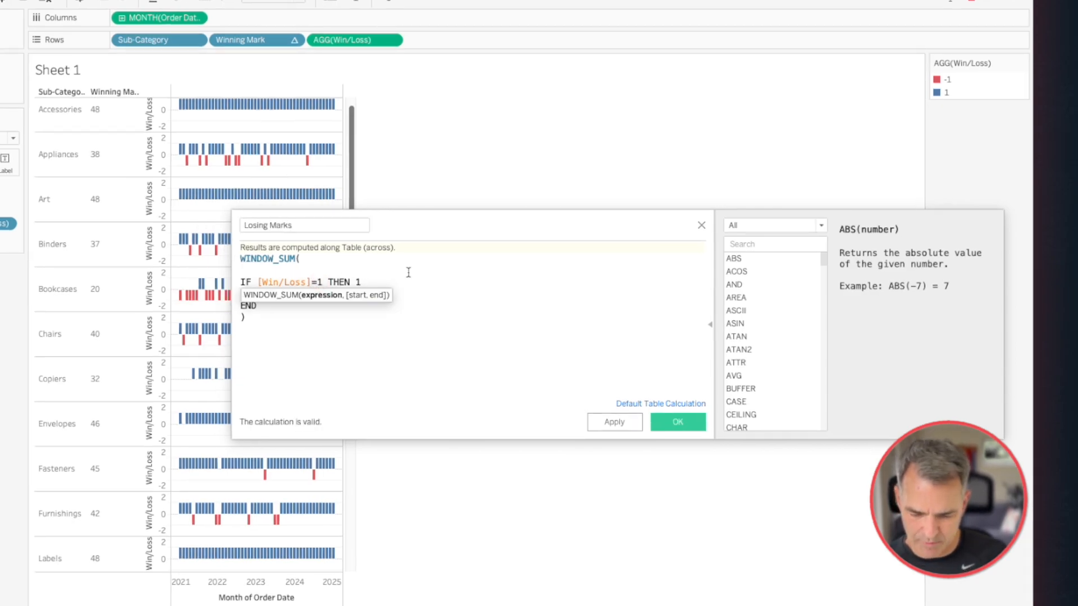
type("-")
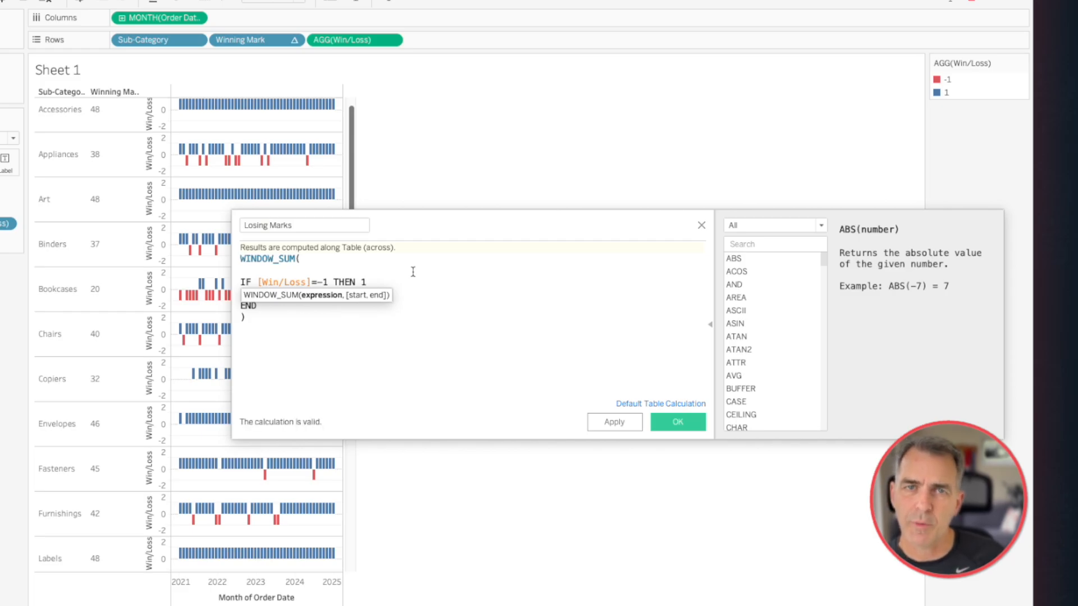
left_click(676, 422)
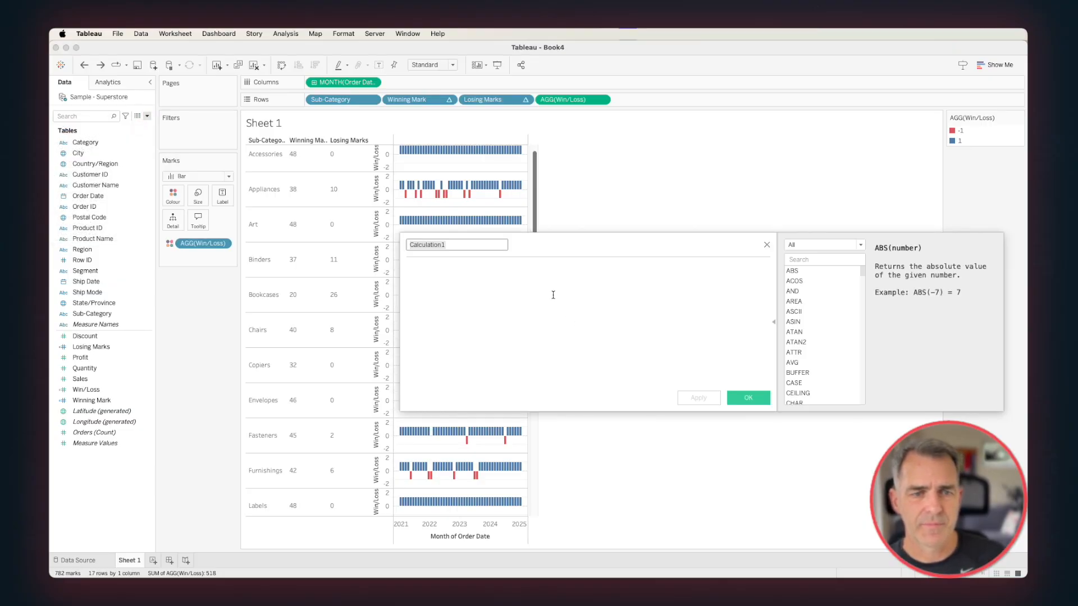
Step: Name the calculation Winning % and build [Winning Mark]/([Winning Mark]+[Losing Marks])
type("Winning")
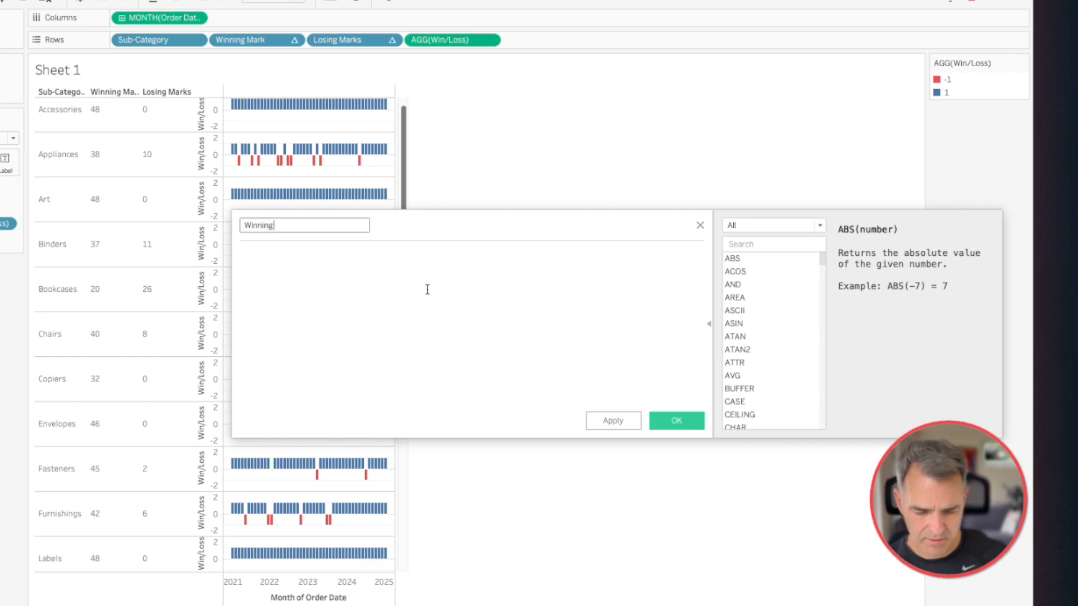
type("%")
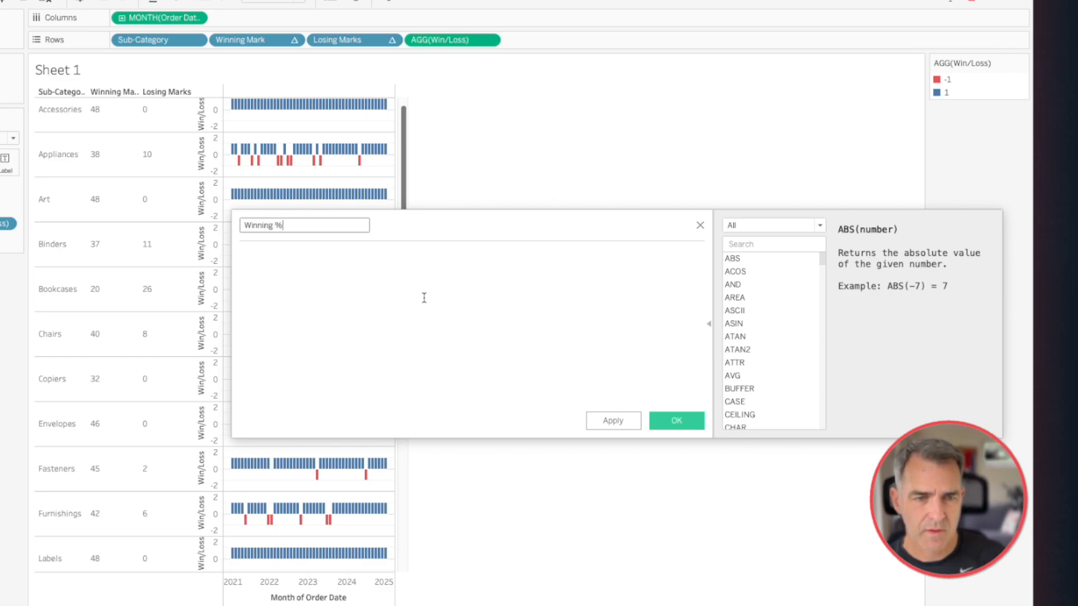
left_click_drag(256, 39, 282, 267)
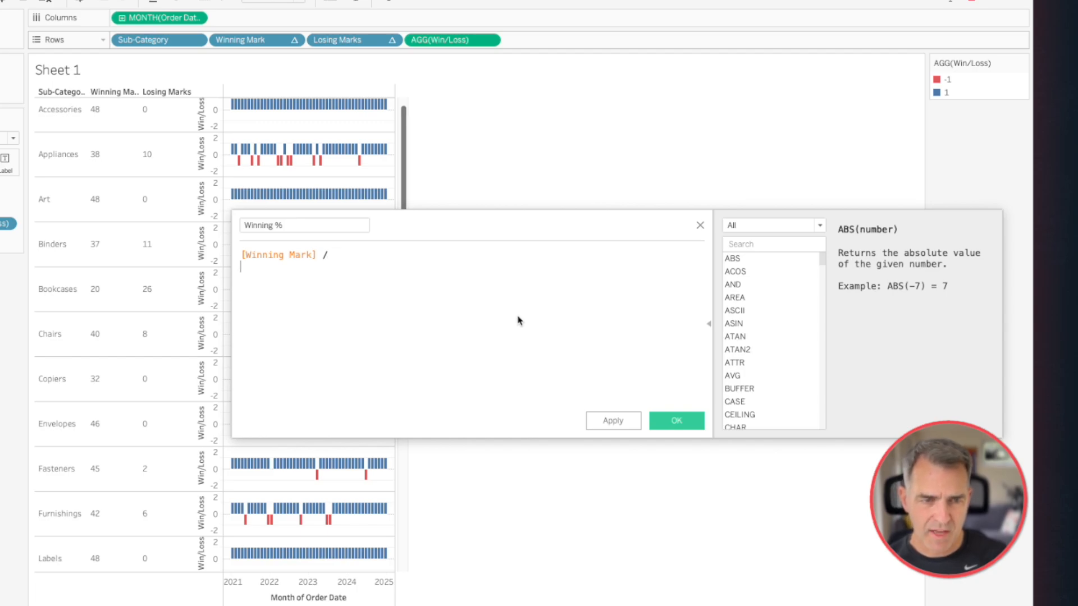
type("(")
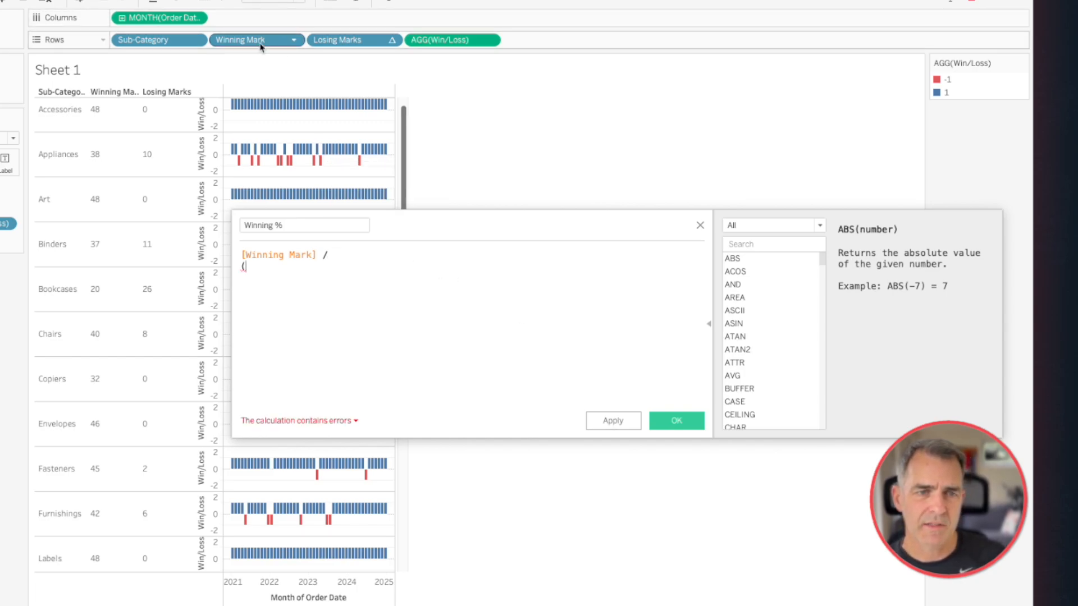
type("[Winning Mark]")
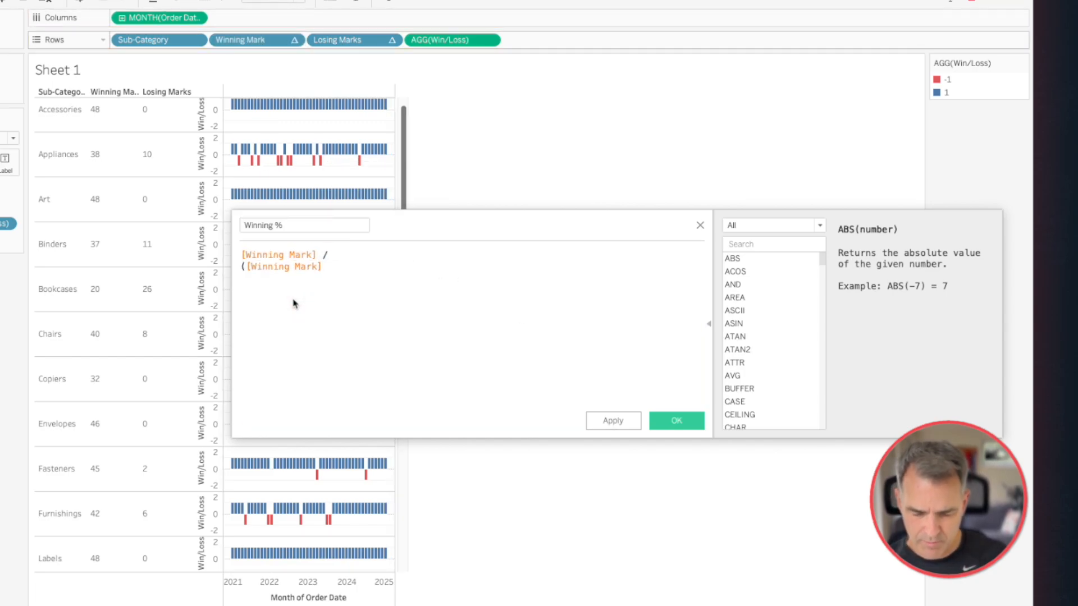
left_click_drag(353, 39, 367, 275)
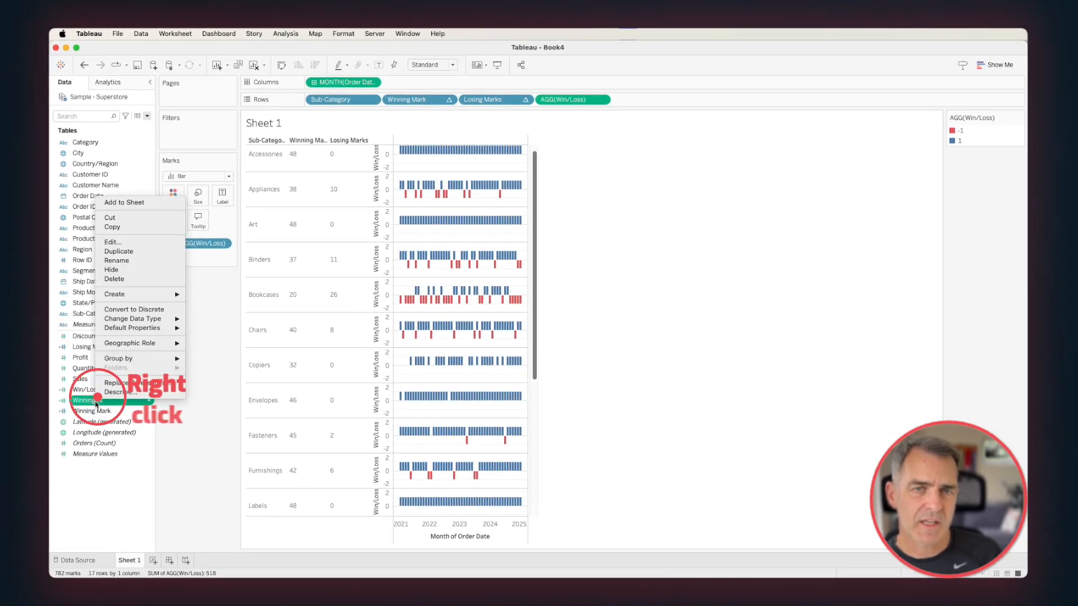
mouse_move(132, 328)
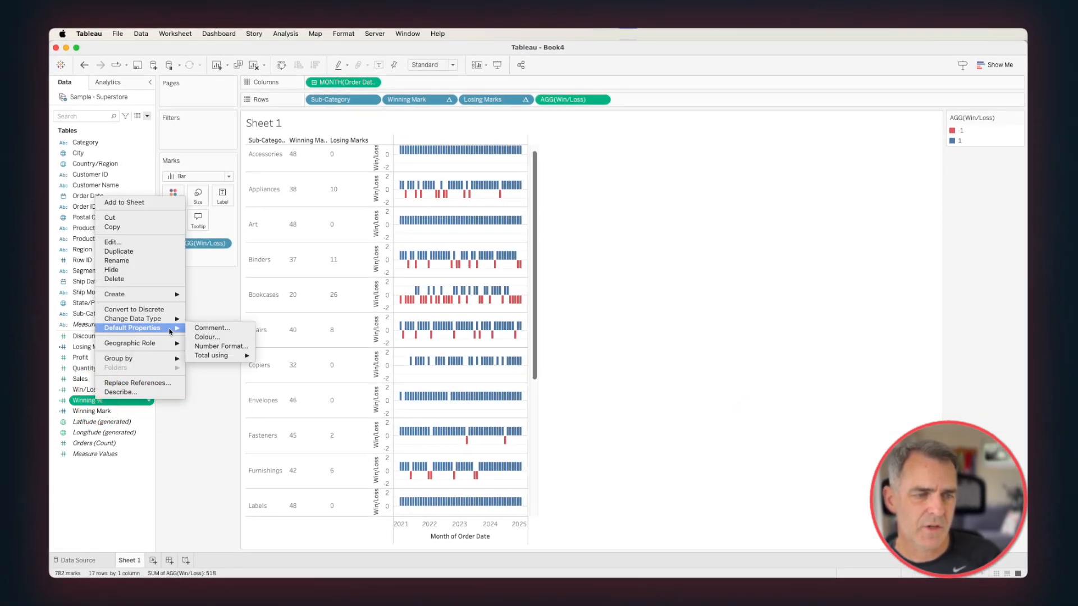
mouse_move(206, 337)
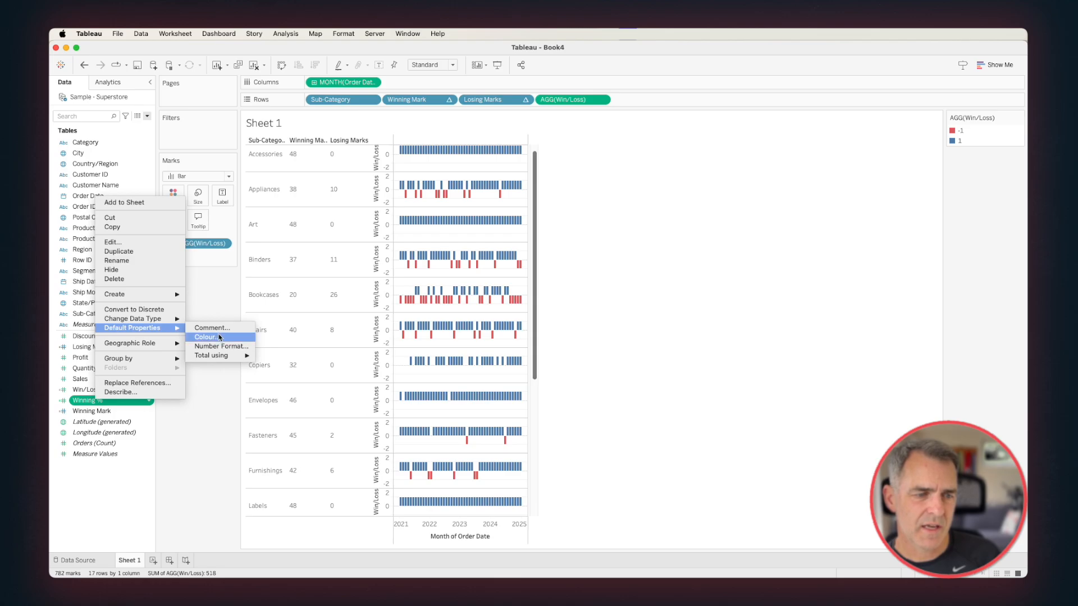
Step: Give Winning % a 0-decimal percentage default format and add it beside the loss counts
left_click(221, 346)
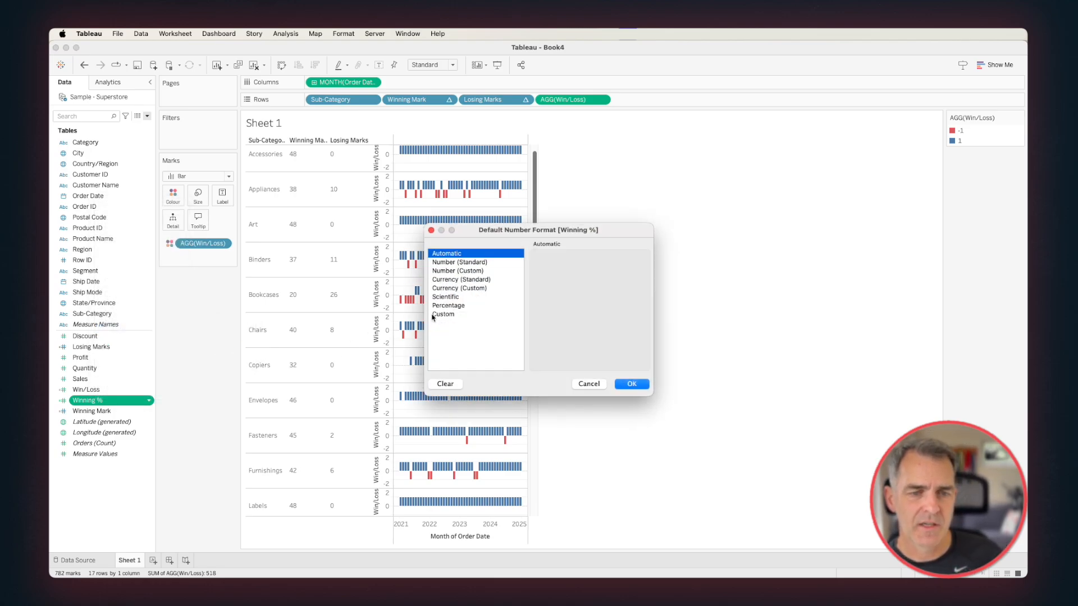
left_click(448, 305)
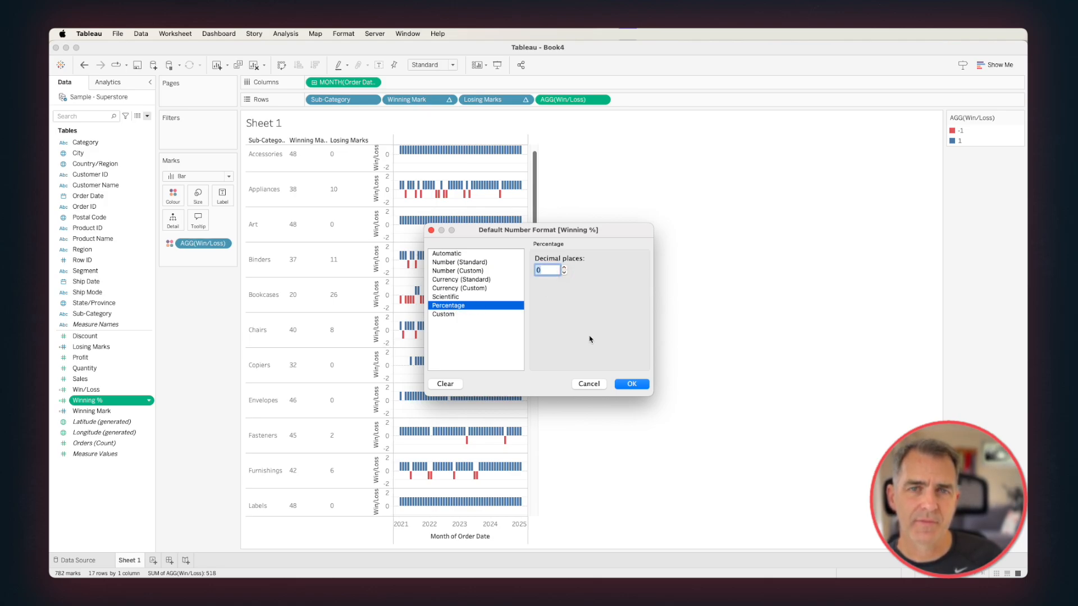
left_click(630, 383)
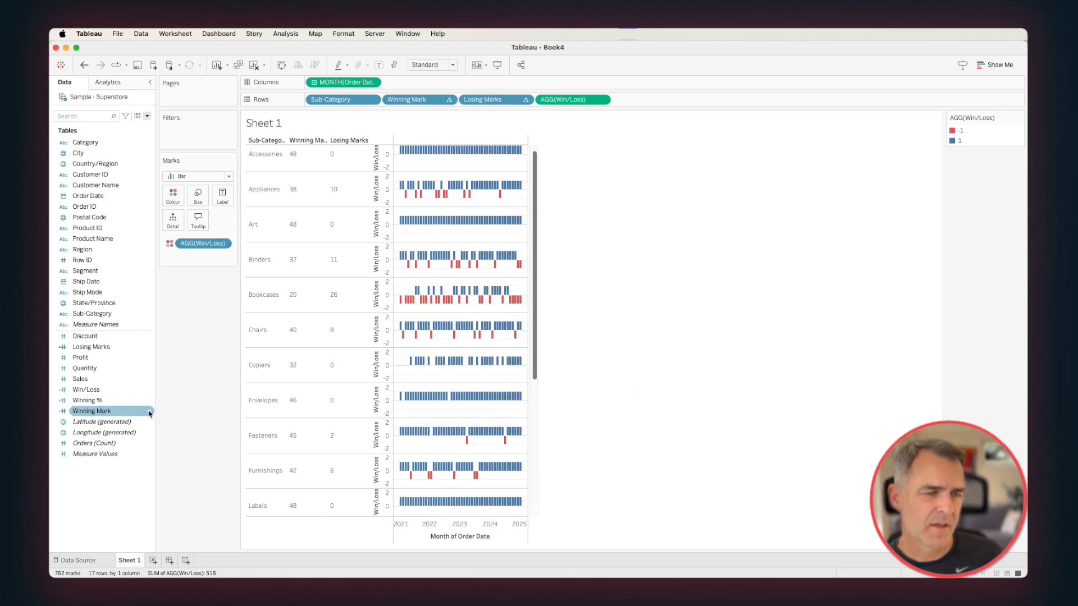
right_click(91, 411)
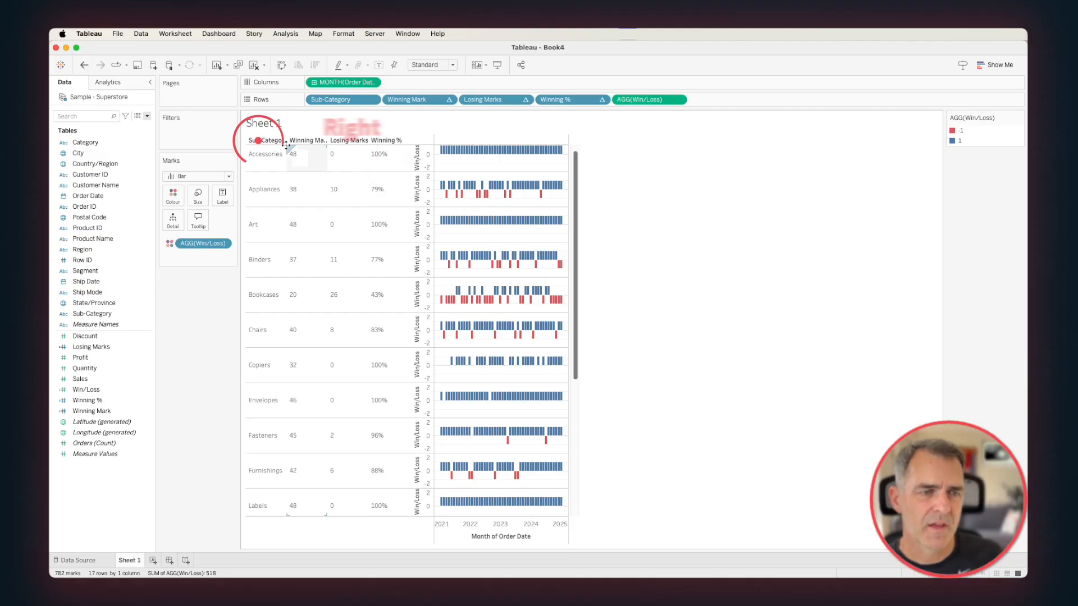
Step: Hide the field labels and format win counts bold blue and right-aligned
right_click(265, 141)
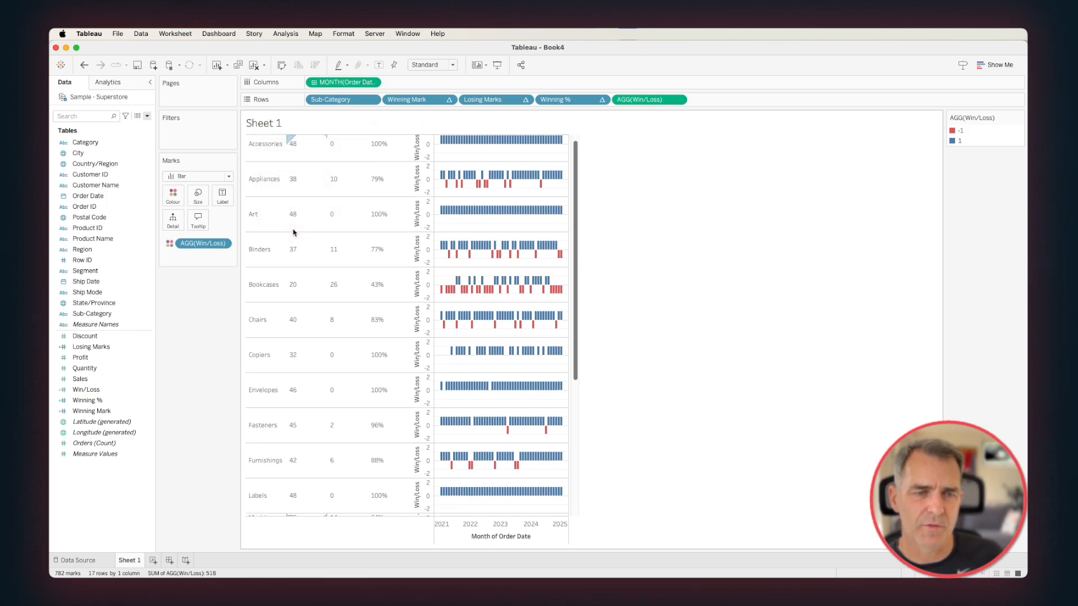
right_click(301, 144)
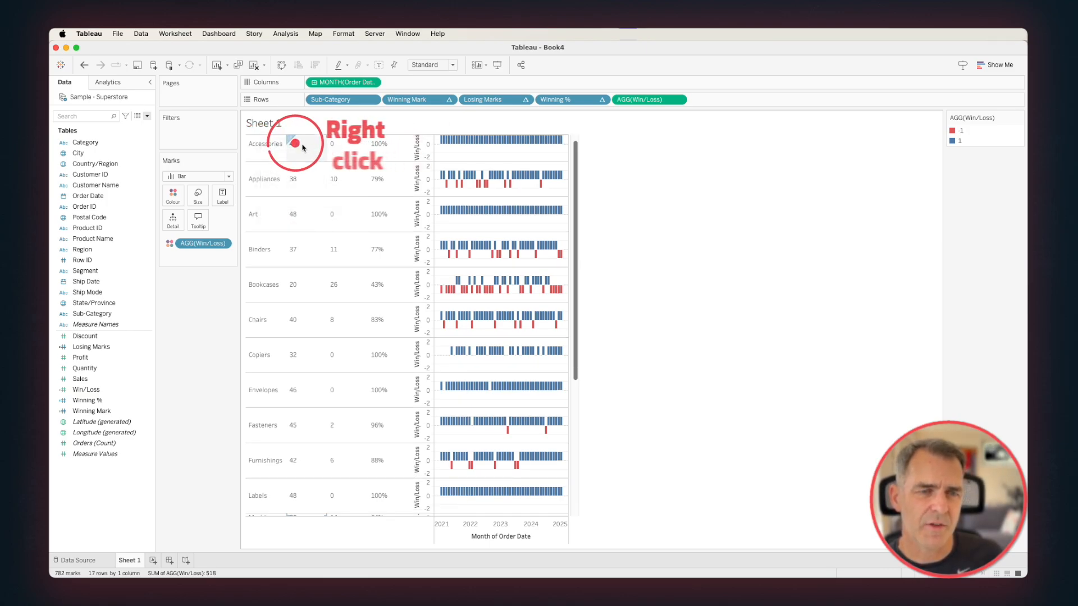
right_click(301, 143)
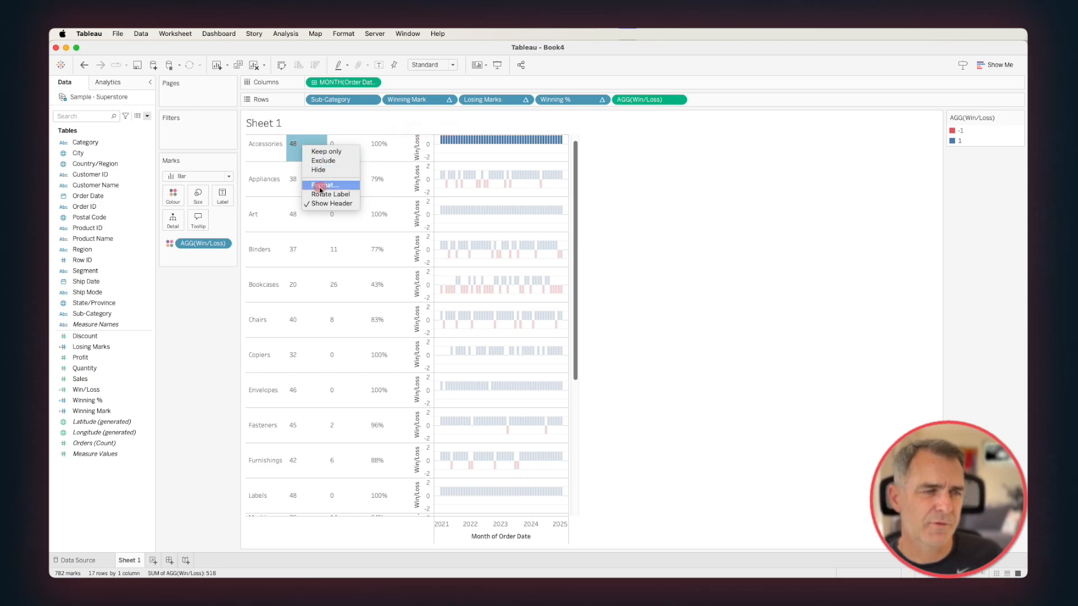
left_click(324, 185)
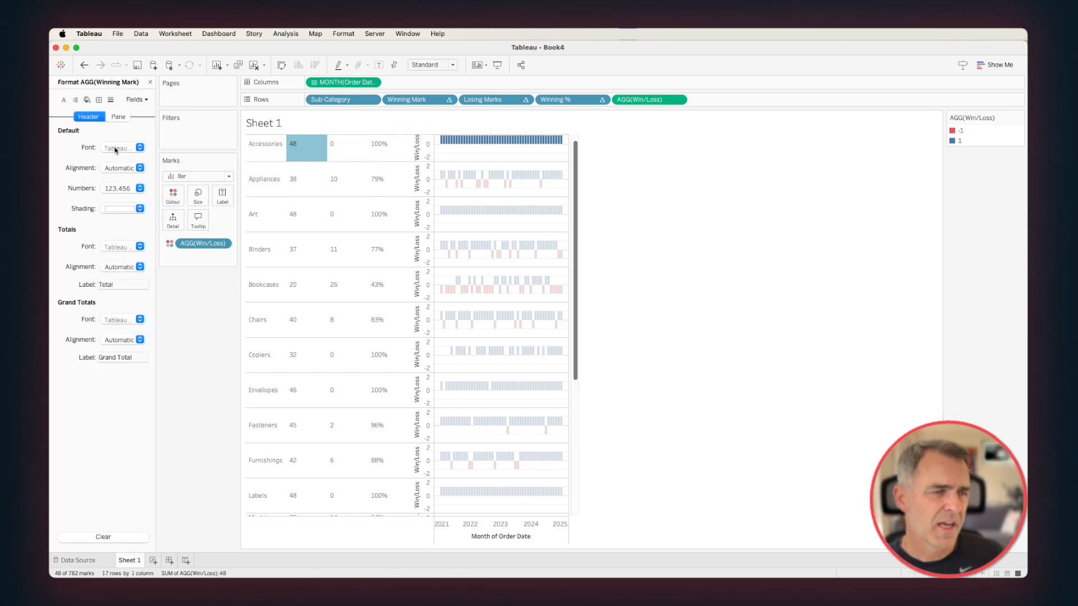
left_click(122, 147)
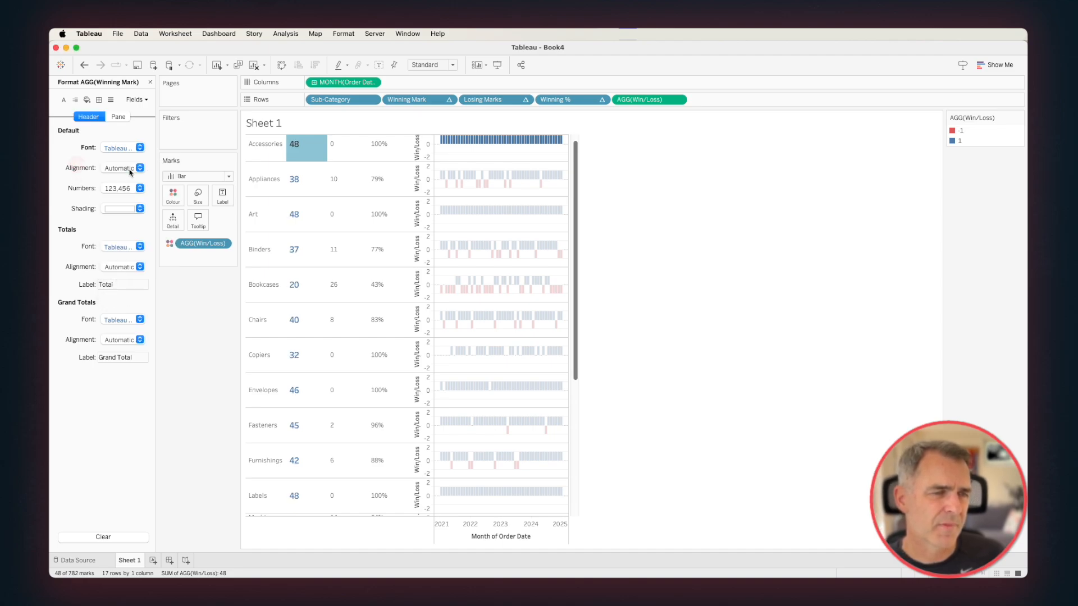
left_click(140, 168)
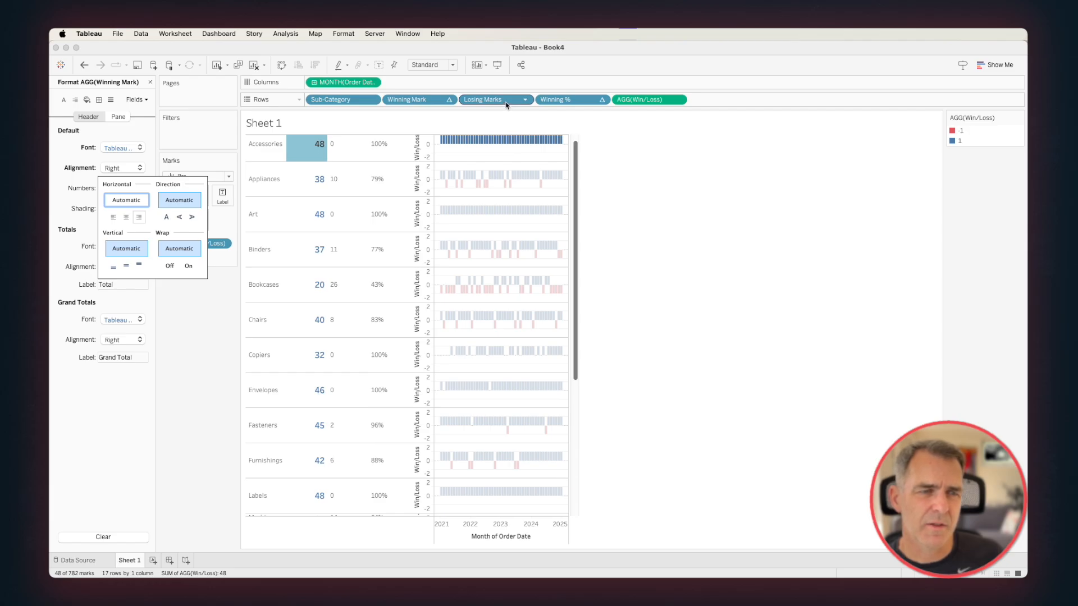
Step: Make the loss counts bold red and the Winning % values bold
left_click(483, 100)
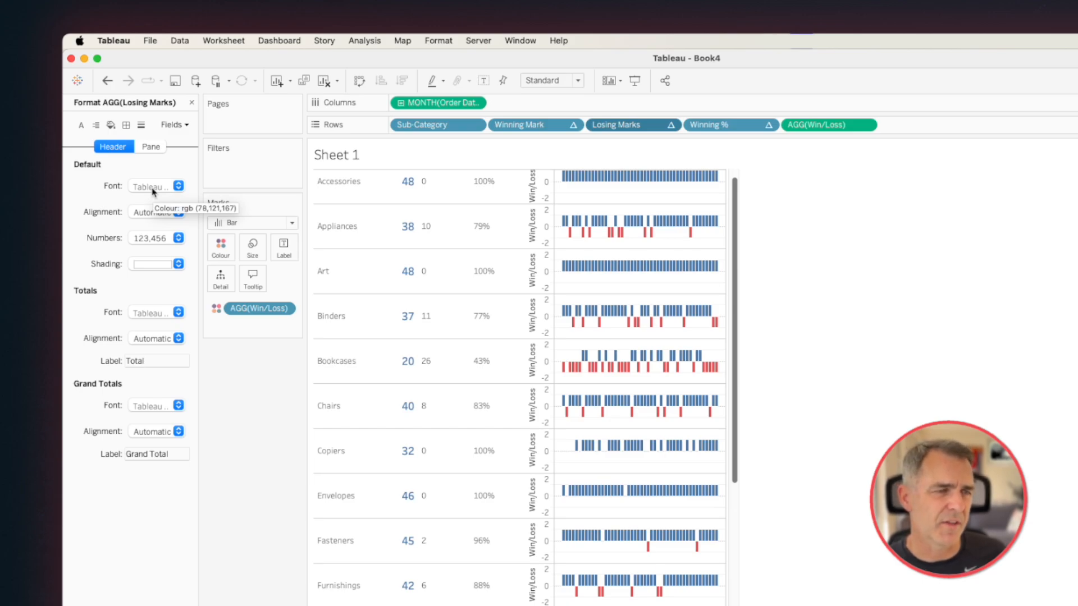
left_click(178, 186)
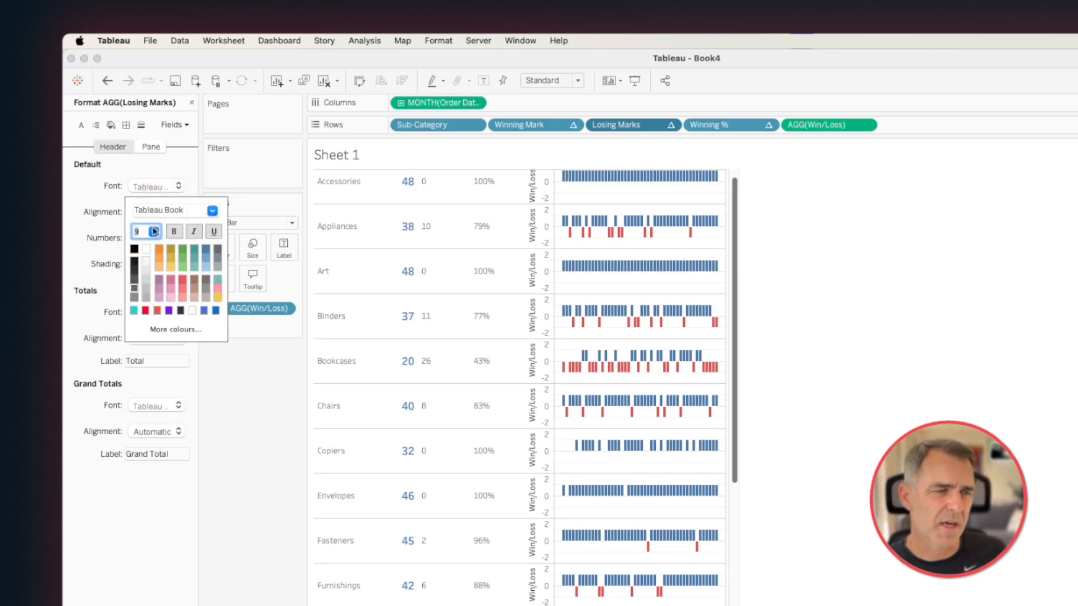
left_click(153, 231)
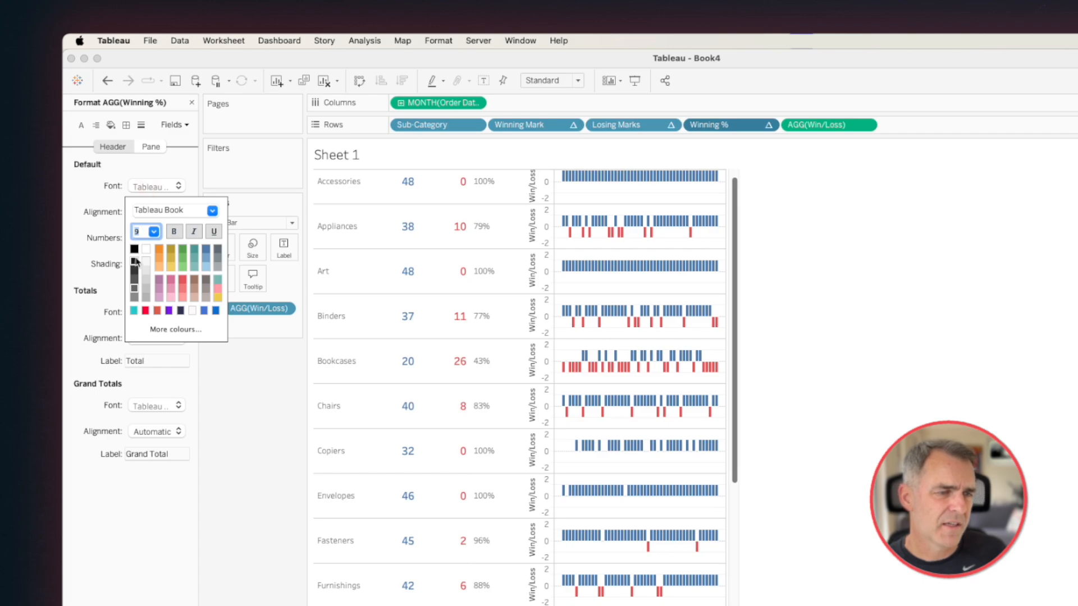
left_click(154, 231)
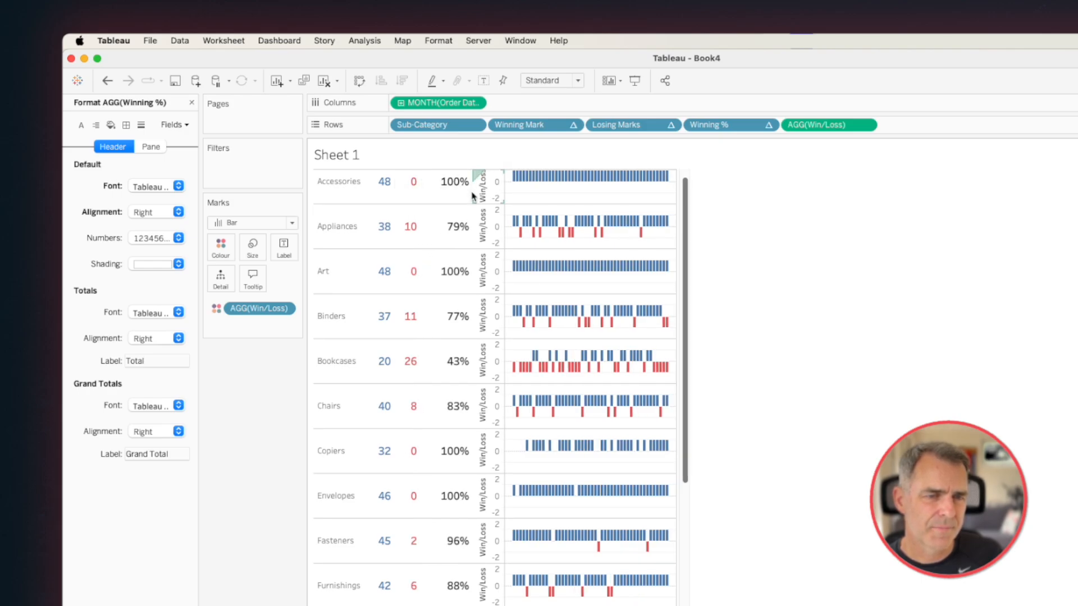
mouse_move(662, 214)
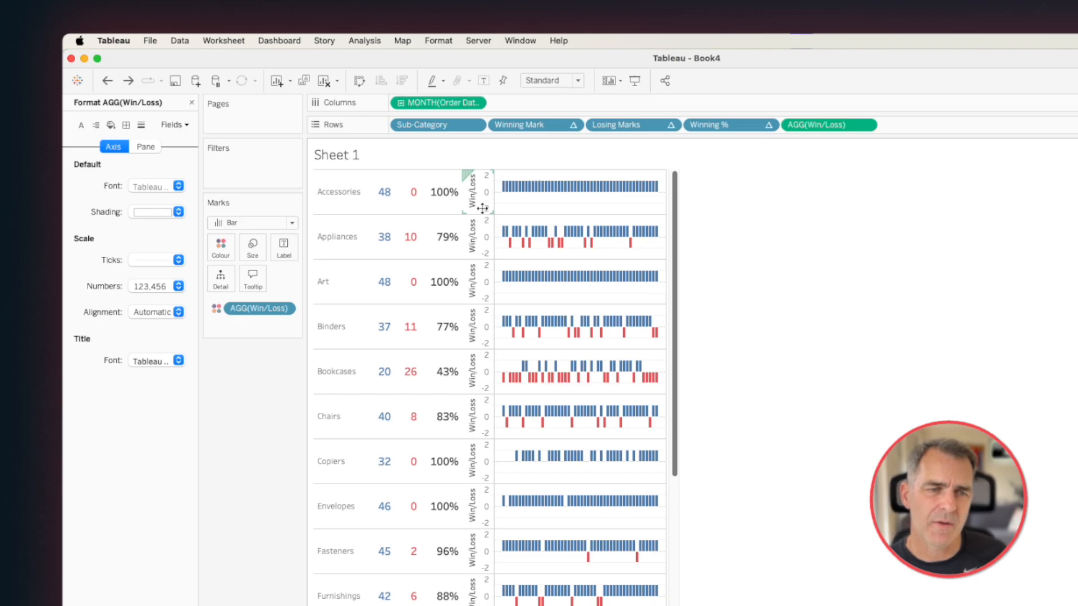
mouse_move(523, 256)
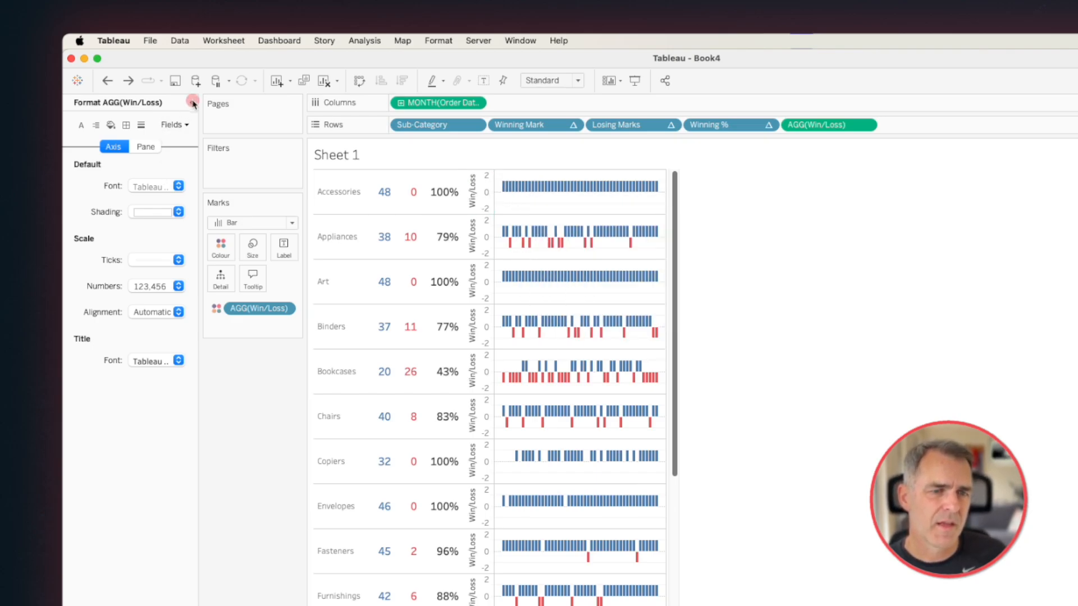
Step: Switch the Win/Loss axis to a custom fixed range, entering 1.5 as a bound
right_click(477, 186)
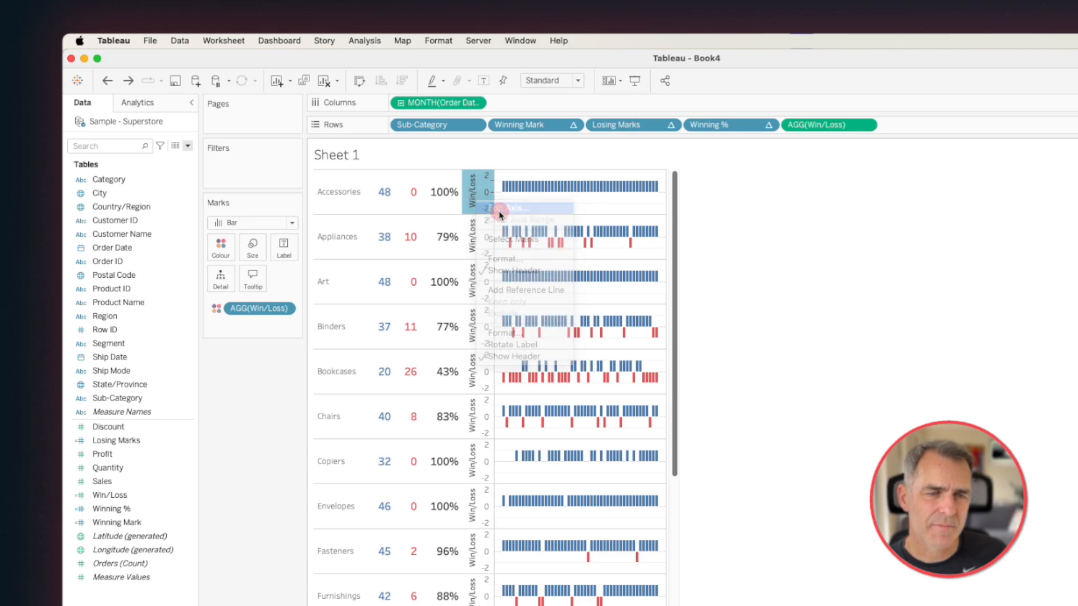
left_click(502, 207)
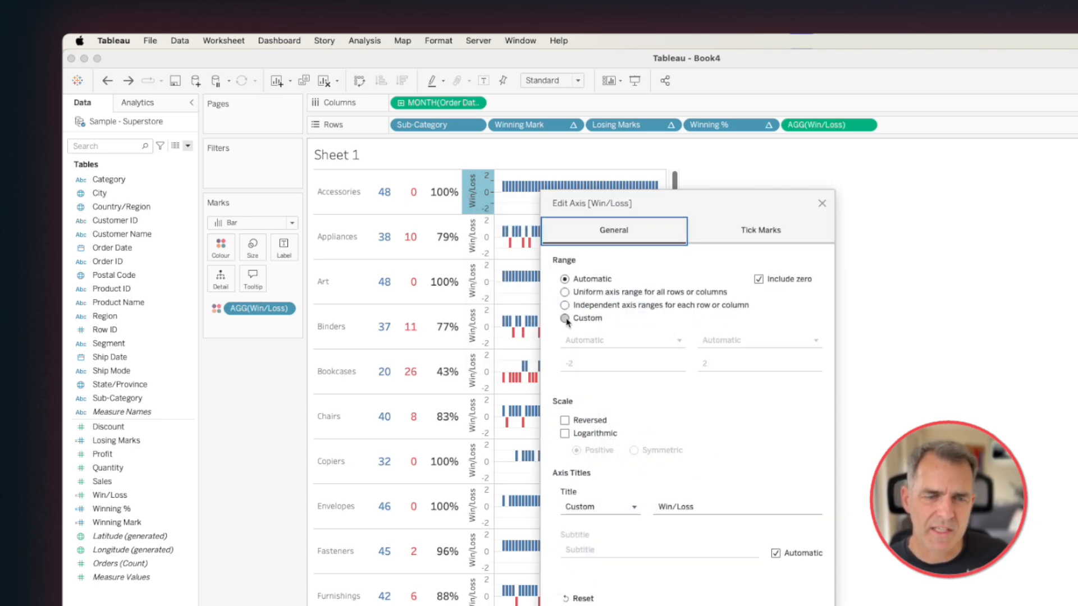
left_click(564, 318)
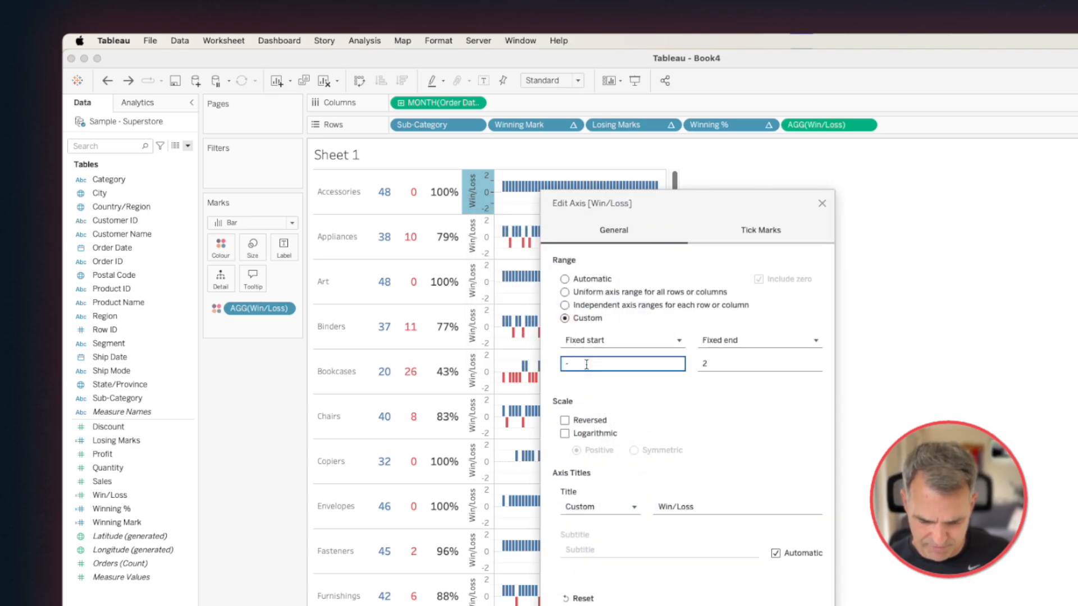
type("1.5")
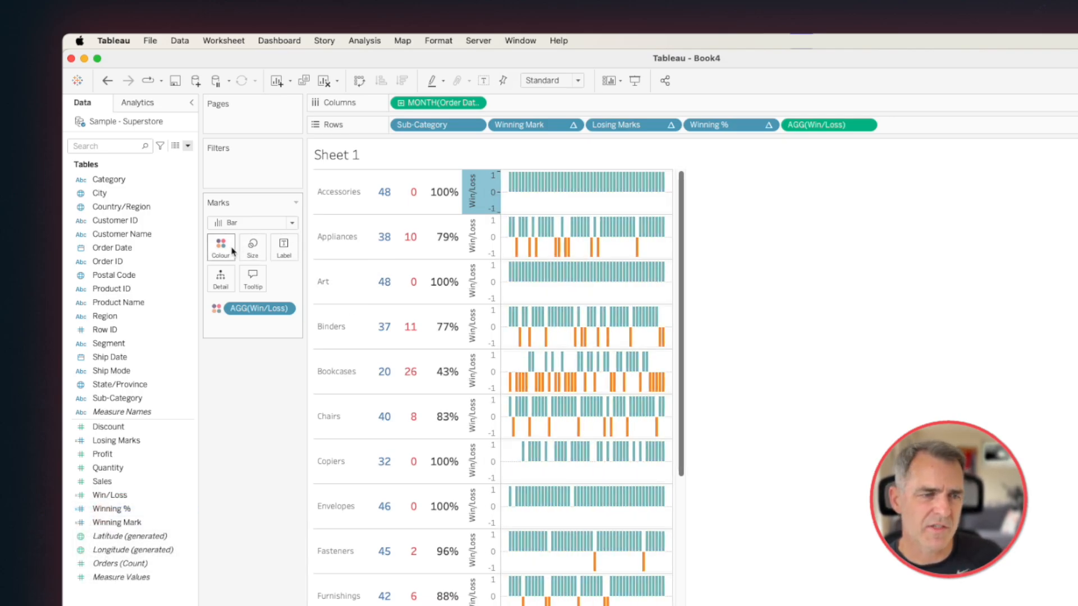
Step: Colour the bars red for losses (-1) and blue for wins (1)
left_click(268, 291)
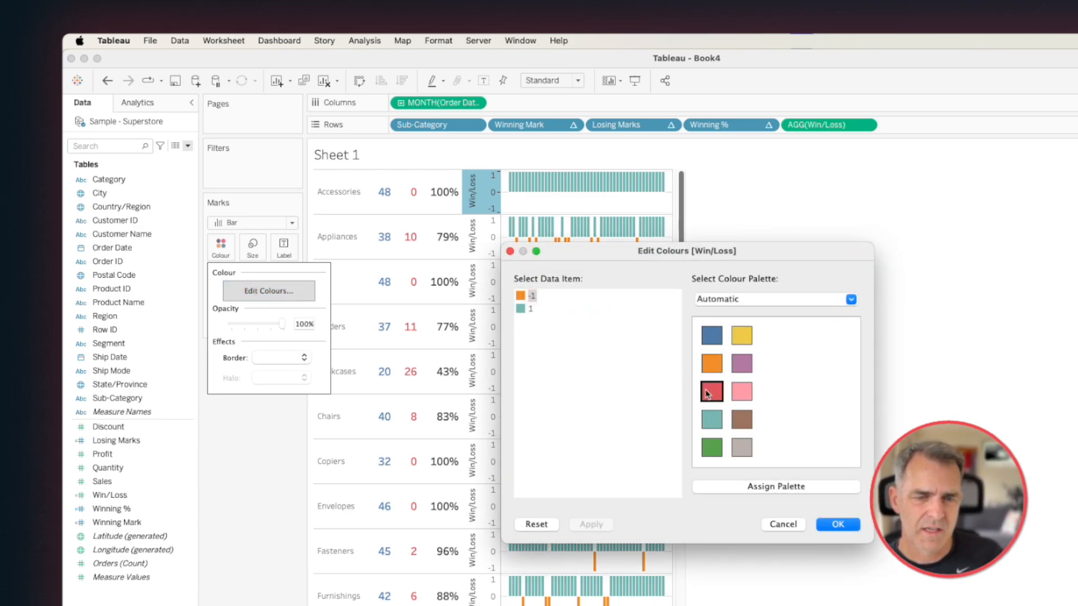
left_click(711, 392)
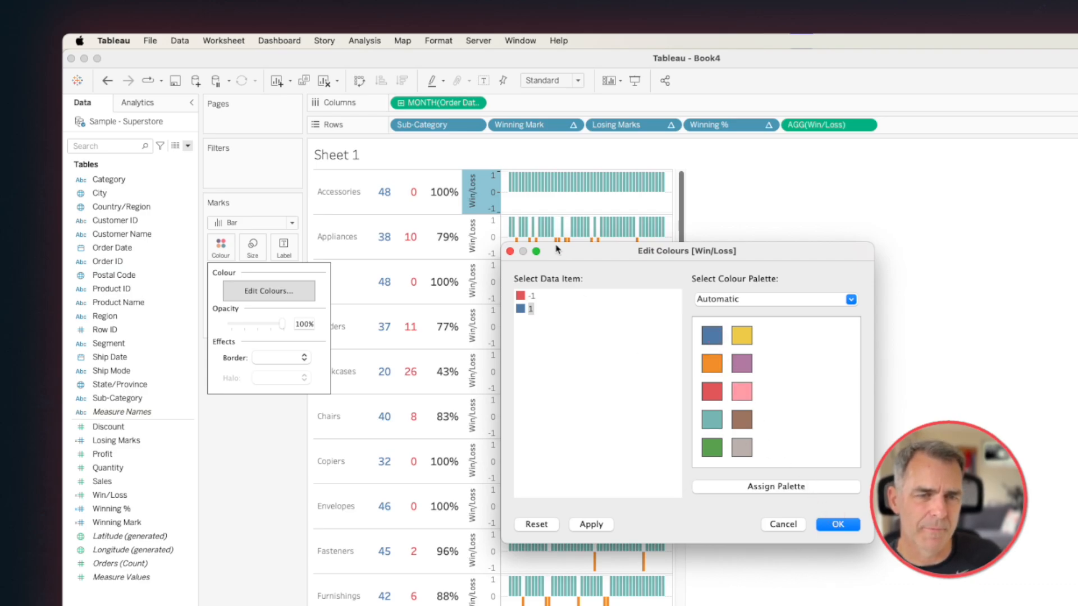
left_click(836, 524)
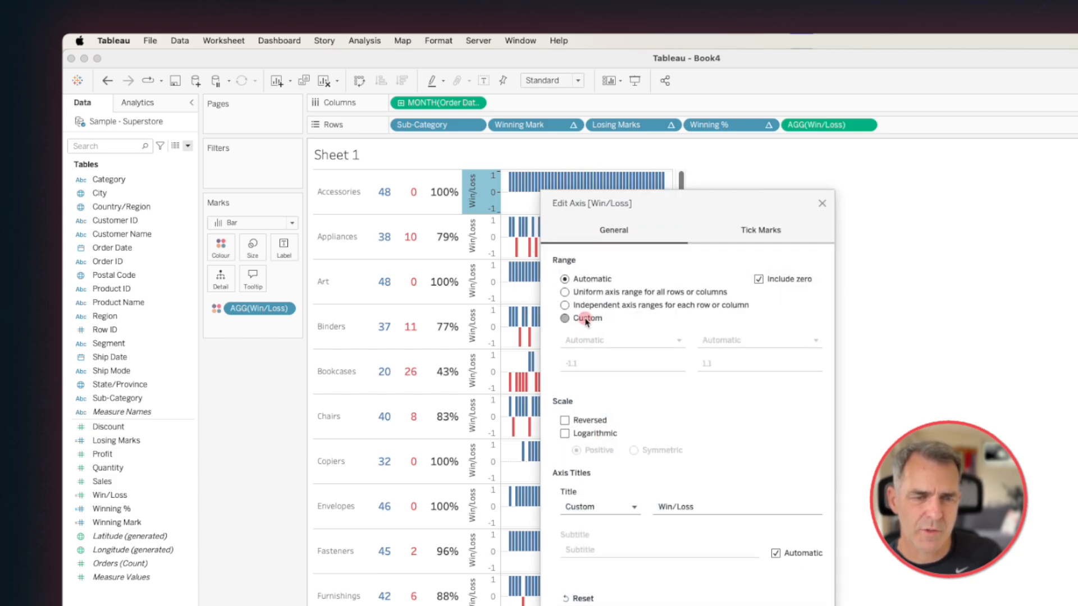
Step: Fix the Win/Loss axis custom range at -1.25 to 1.25
left_click(565, 318)
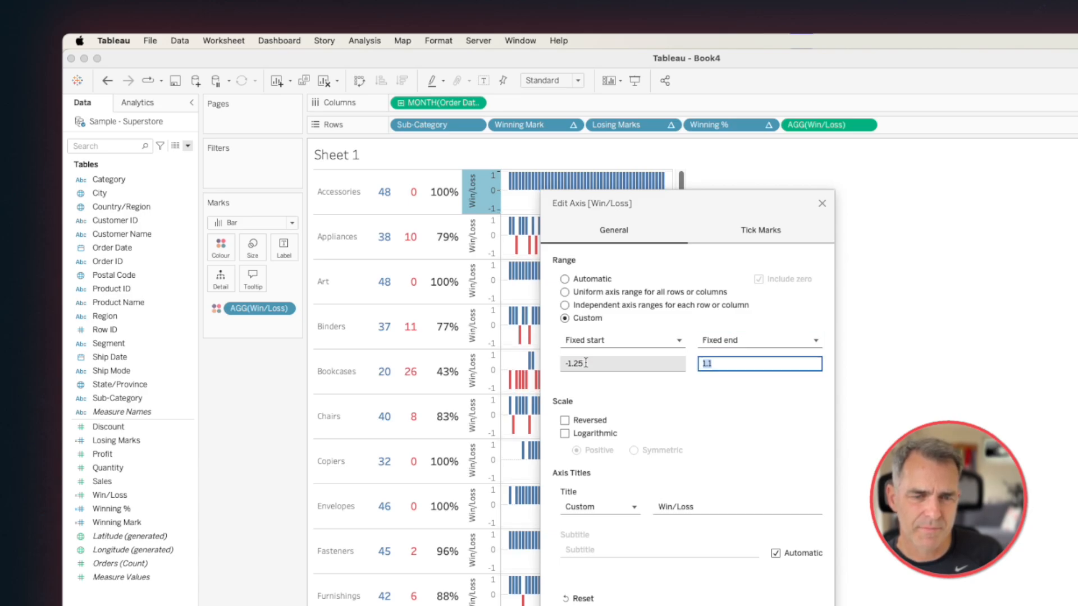
type("1.25")
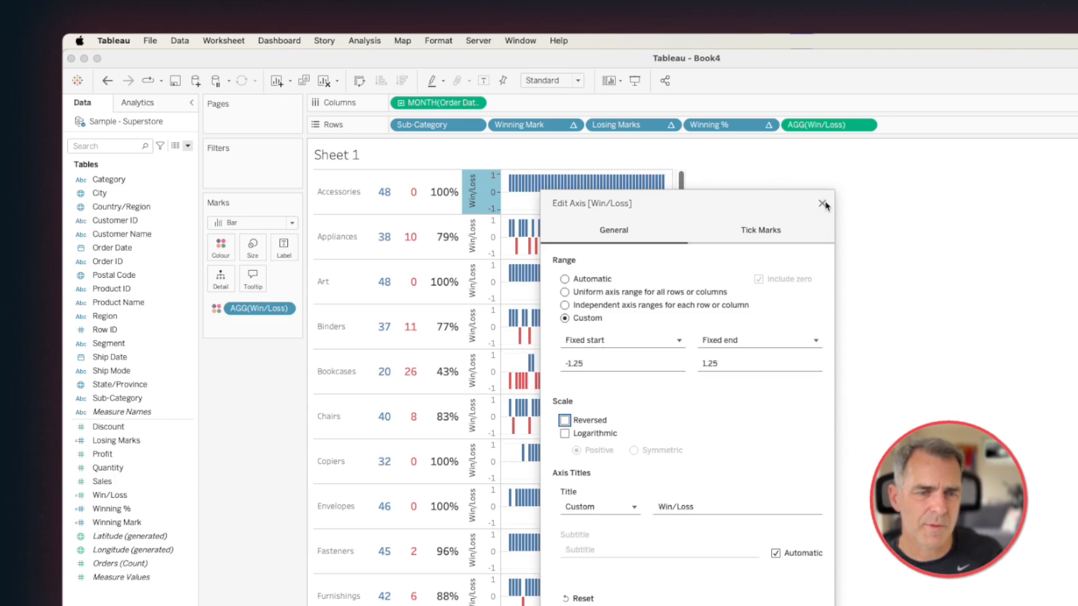
left_click(825, 205)
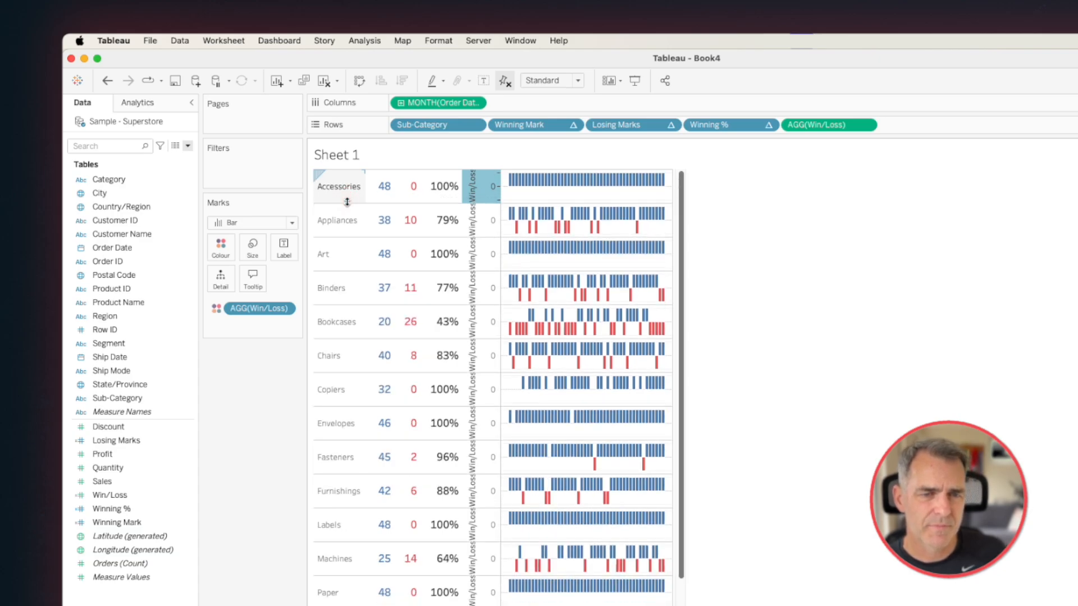
Step: Hide the Win/Loss axis header and set zero lines and column dividers to None
right_click(481, 184)
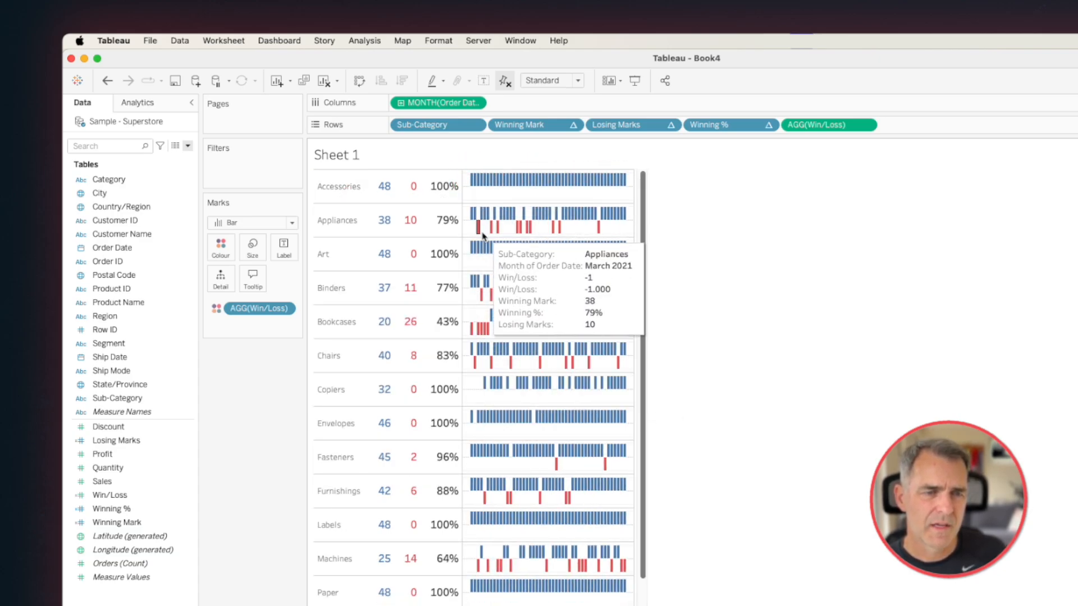
right_click(473, 185)
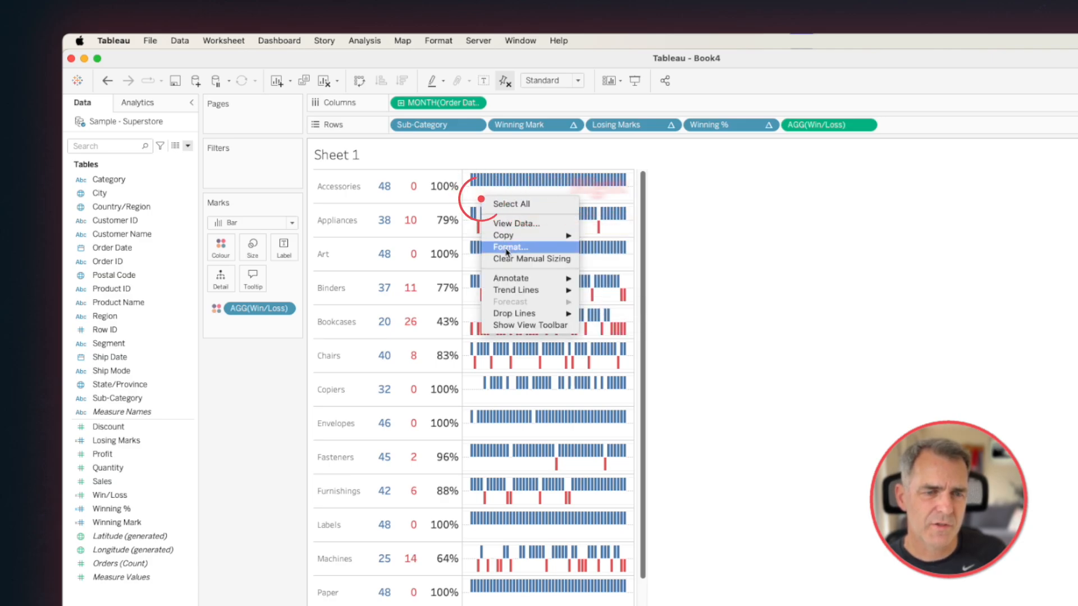
left_click(511, 245)
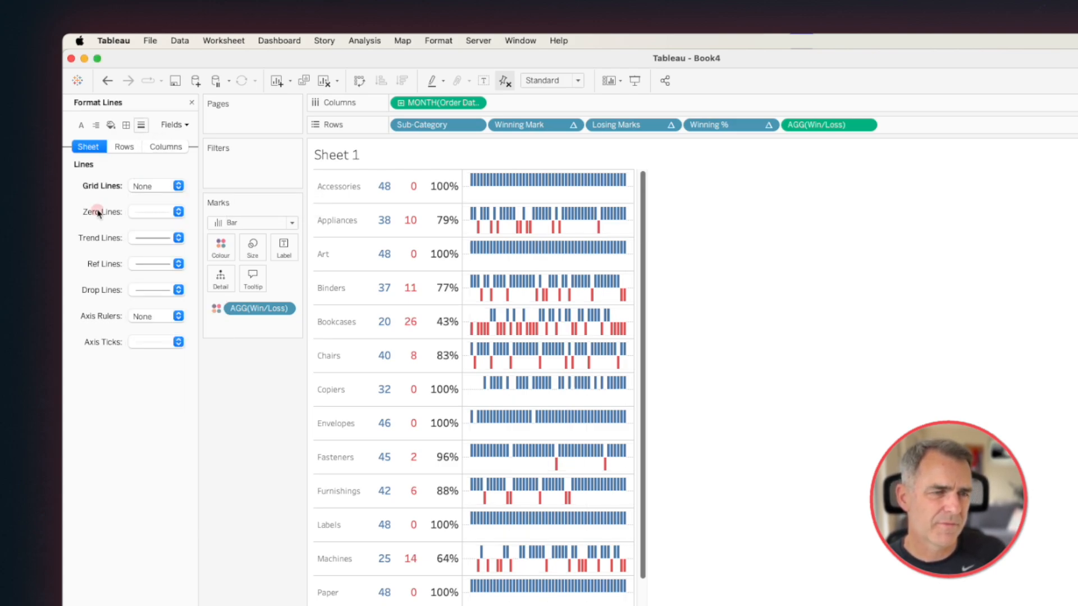
left_click(177, 212)
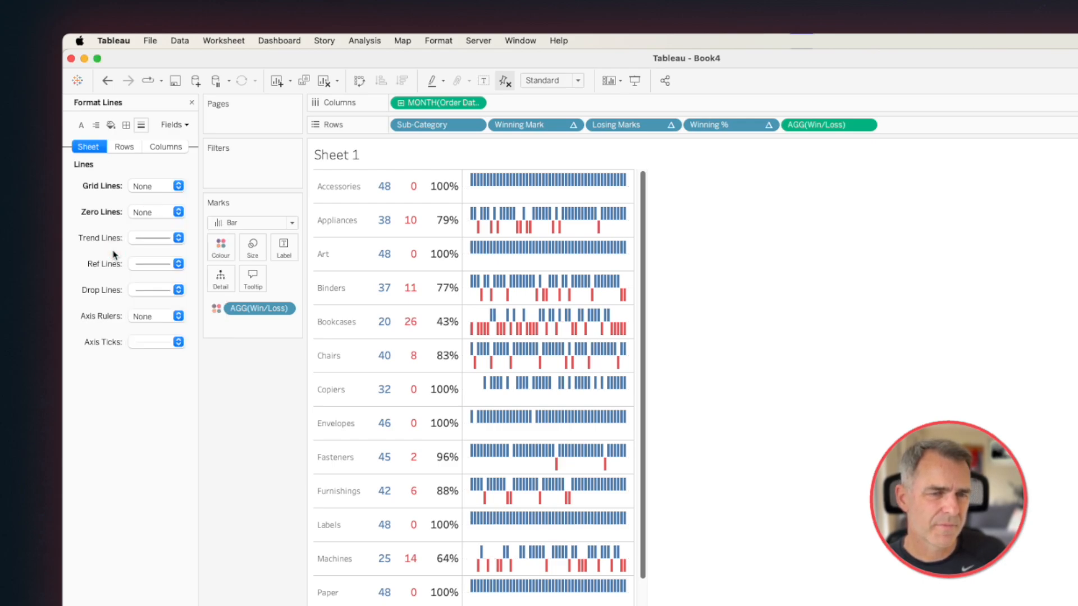
left_click(126, 125)
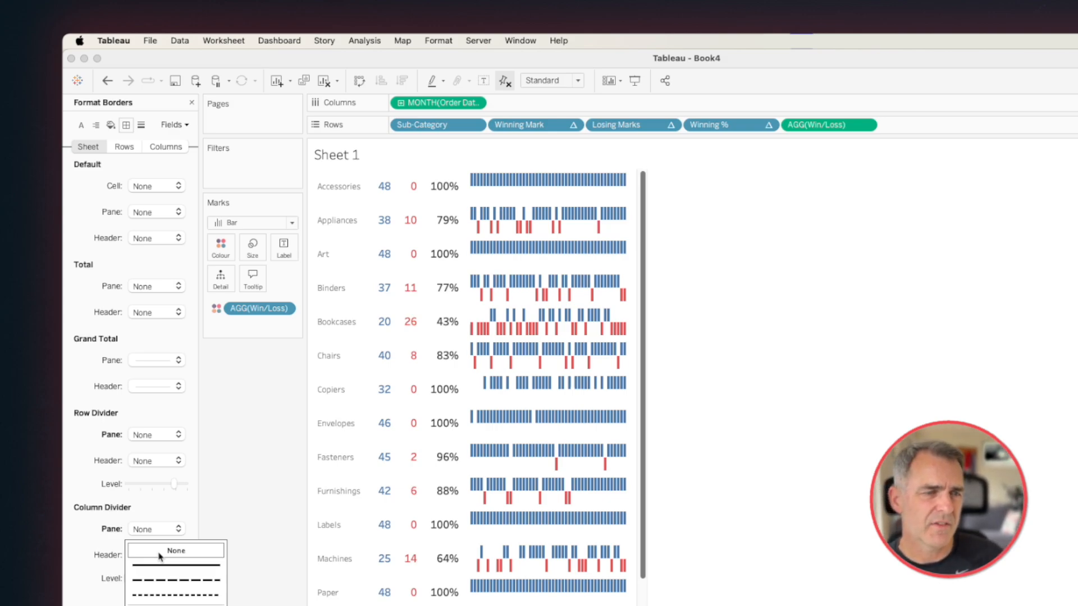
left_click(110, 125)
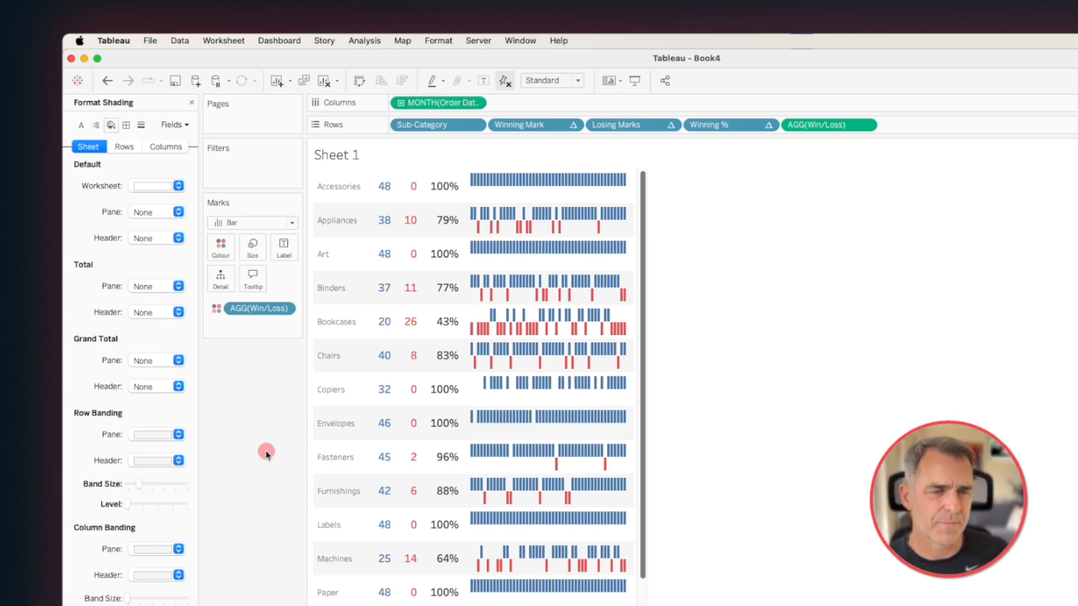
mouse_move(252, 278)
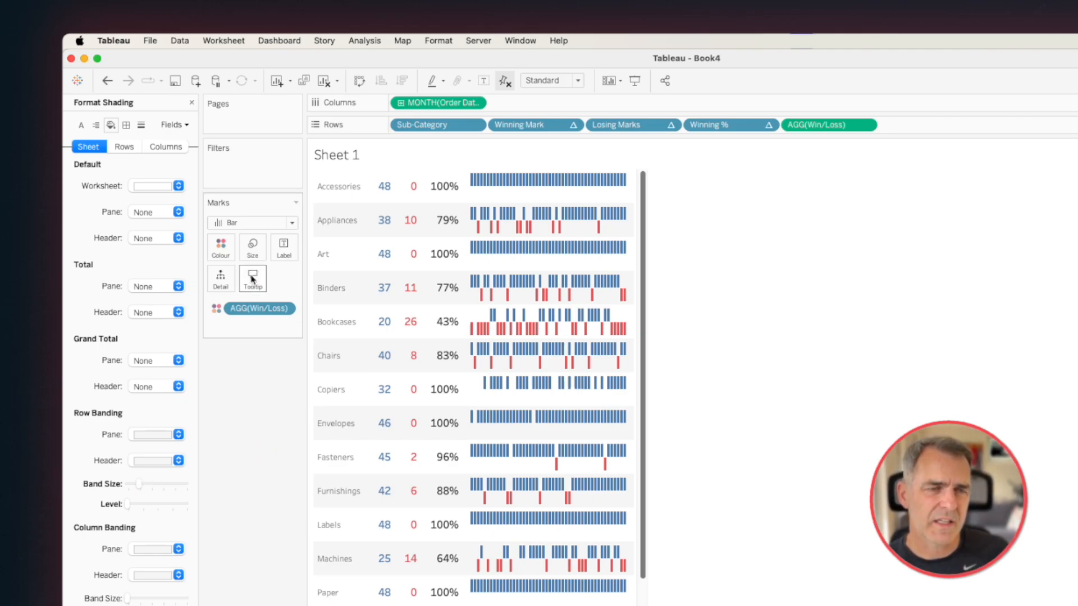
mouse_move(252, 279)
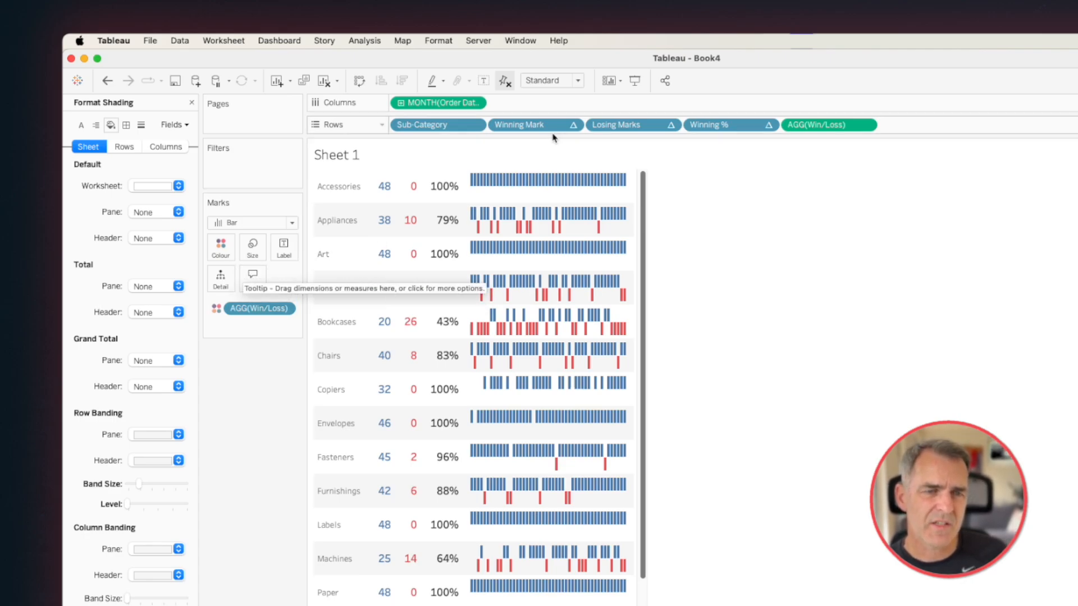
mouse_move(536, 124)
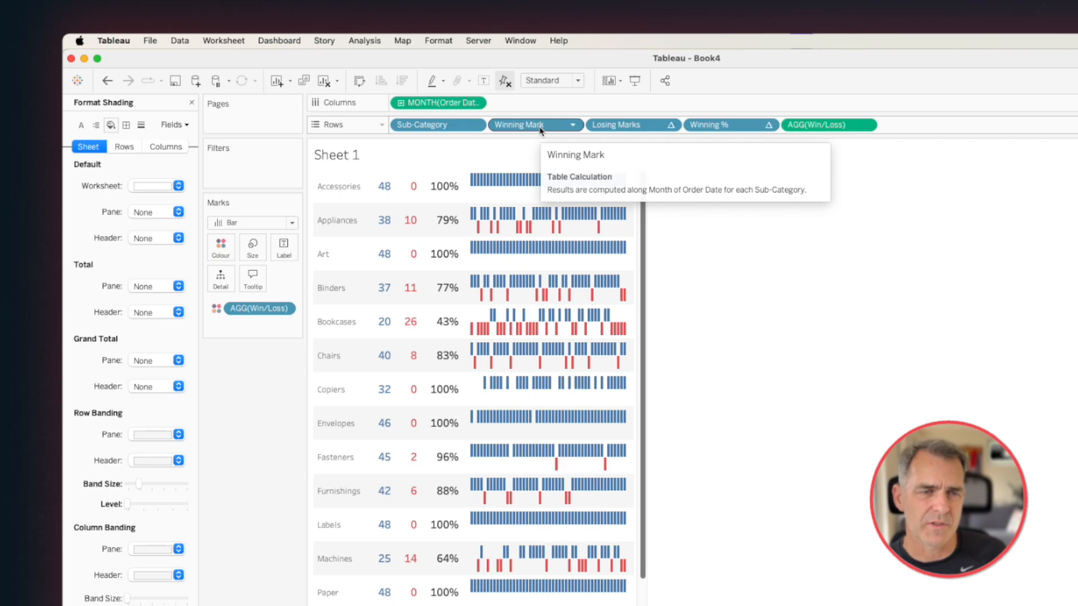
Step: Exclude Winning Mark and Win/Loss from tooltips and add Profit to Detail
right_click(527, 124)
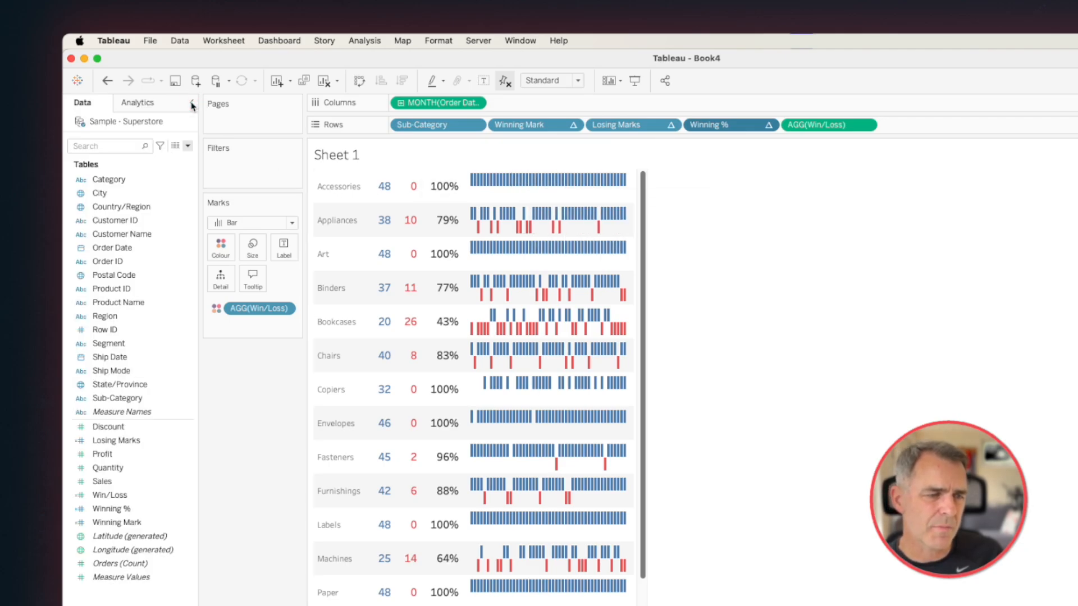
mouse_move(123, 411)
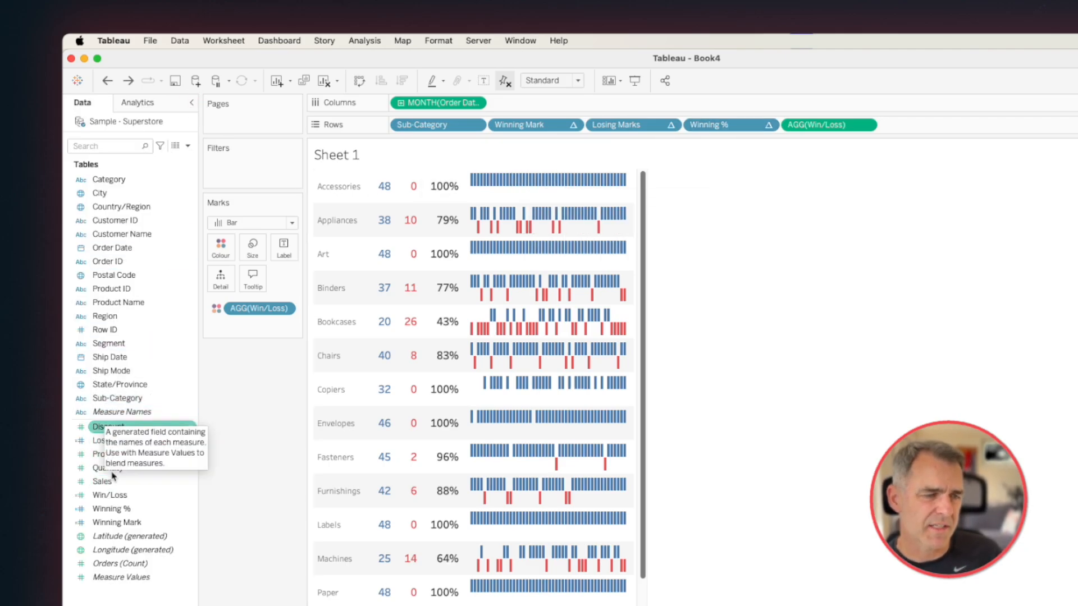
left_click_drag(102, 454, 227, 278)
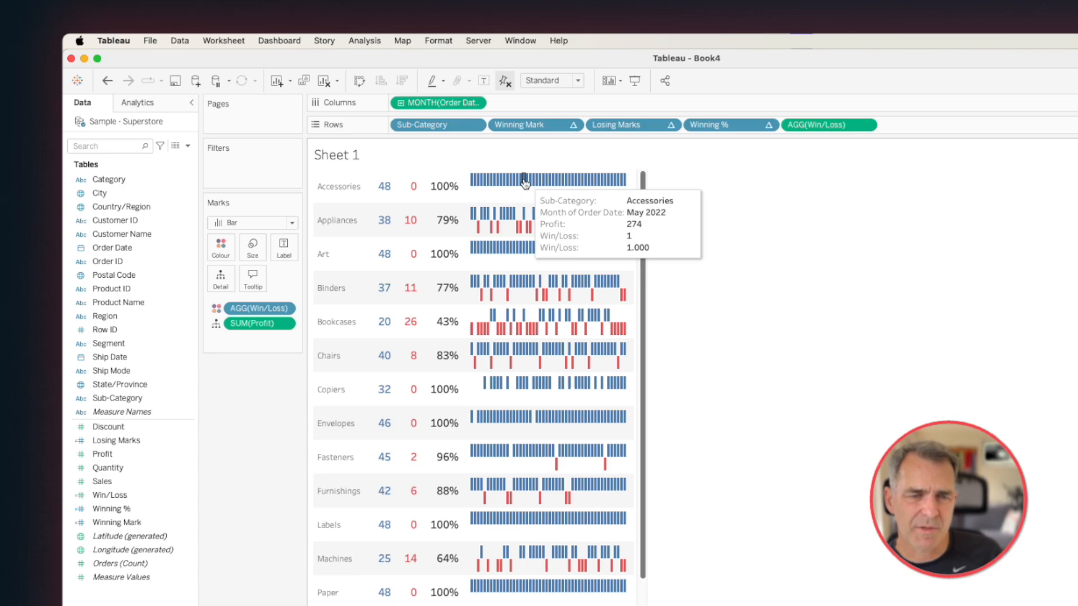
mouse_move(575, 180)
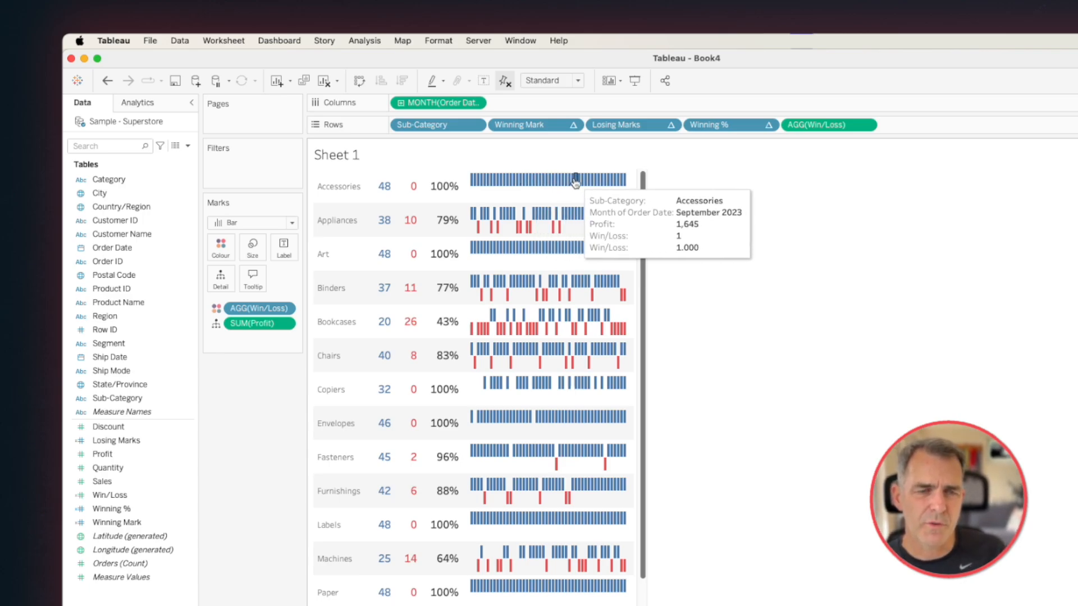
right_click(828, 124)
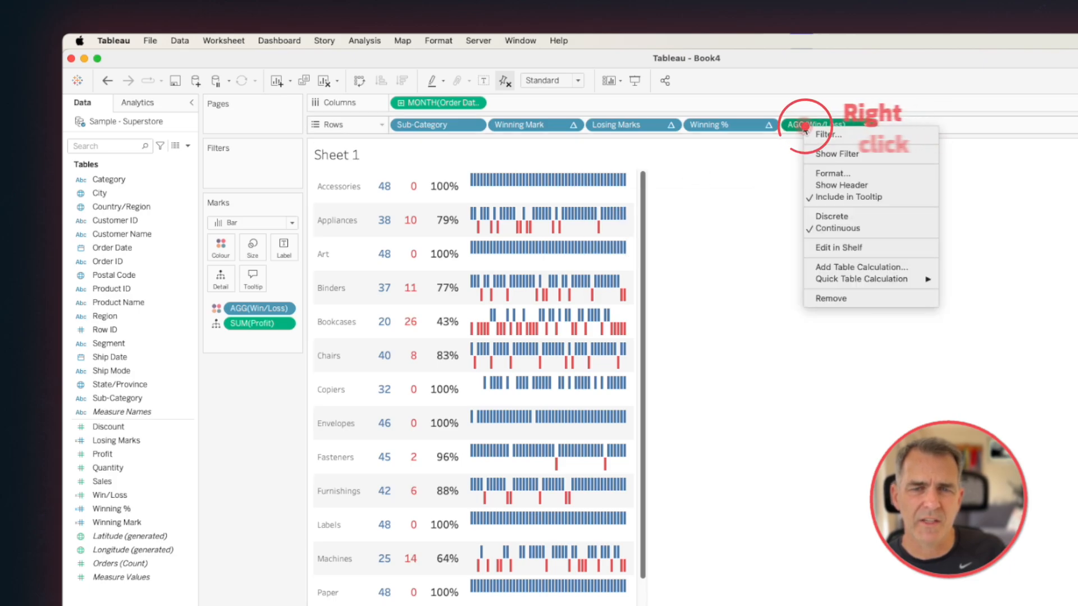
mouse_move(834, 228)
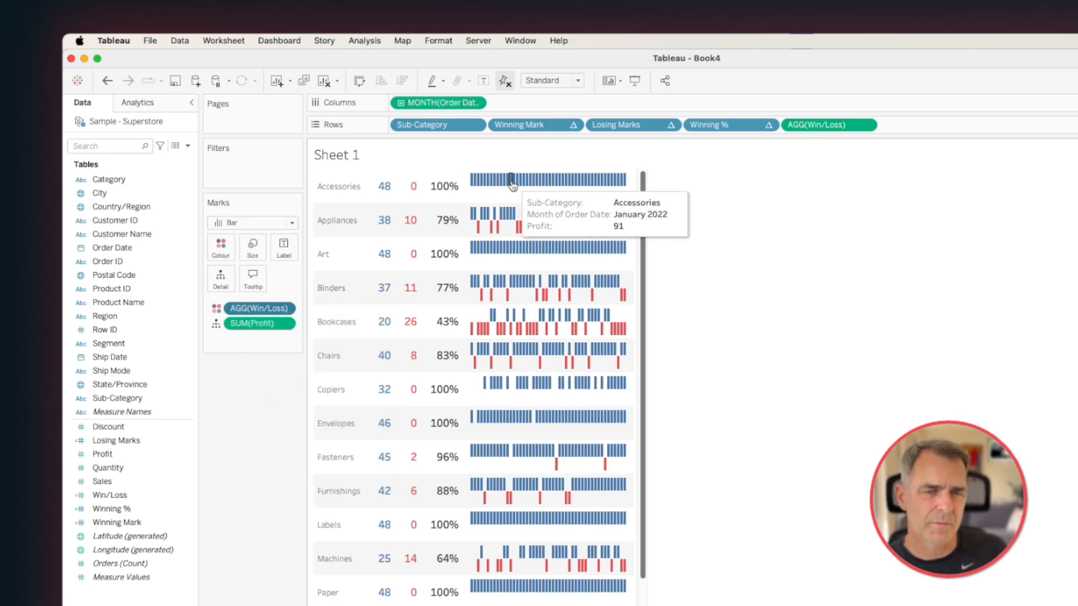
mouse_move(508, 180)
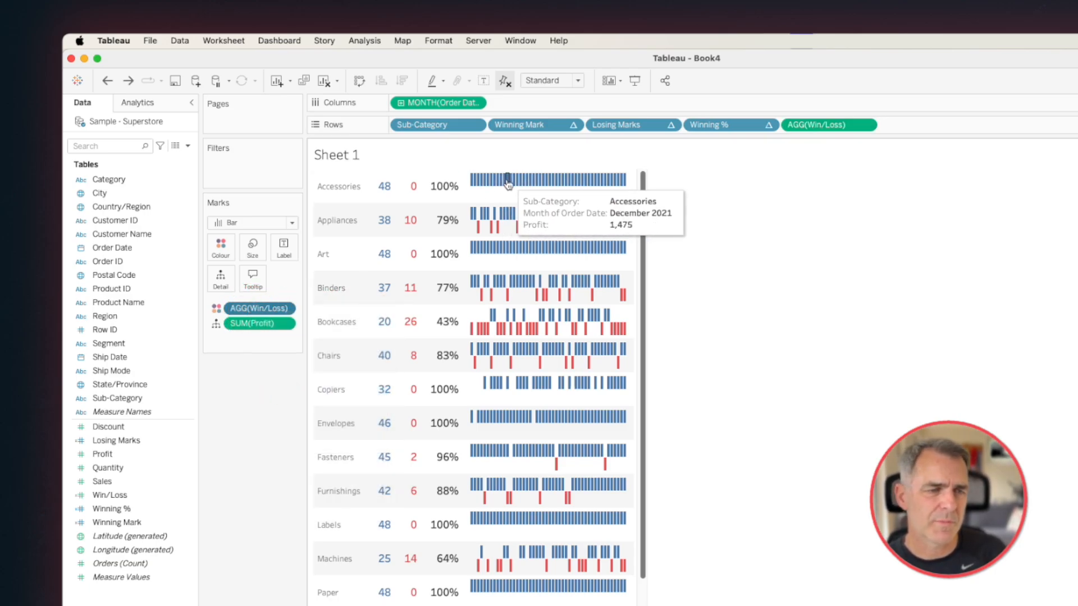
left_click(252, 278)
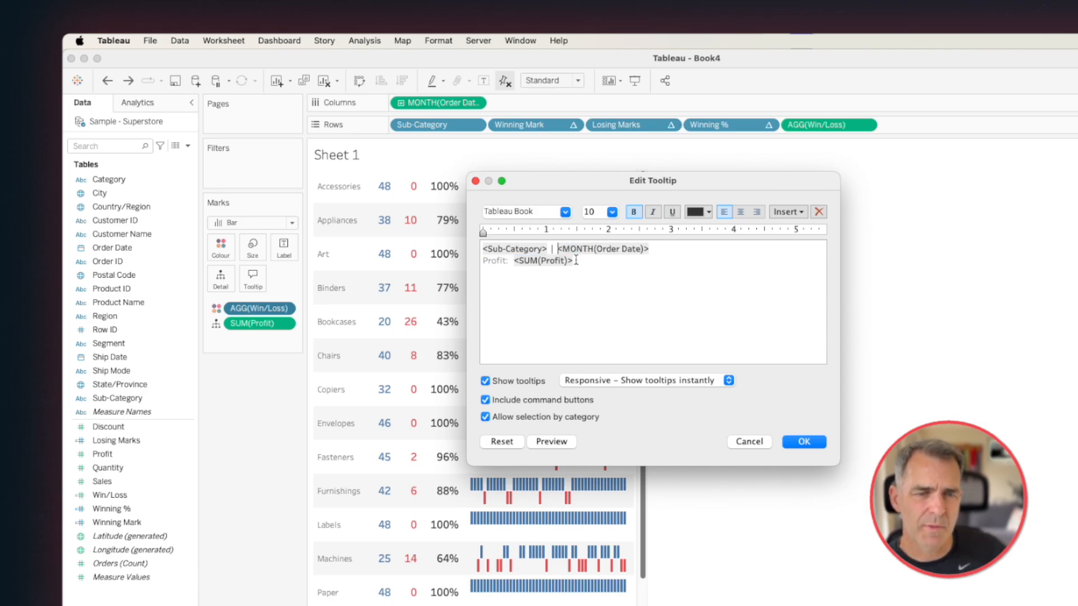
Step: Turn off tooltip command buttons and category selection, and confirm the tooltip
left_click(485, 400)
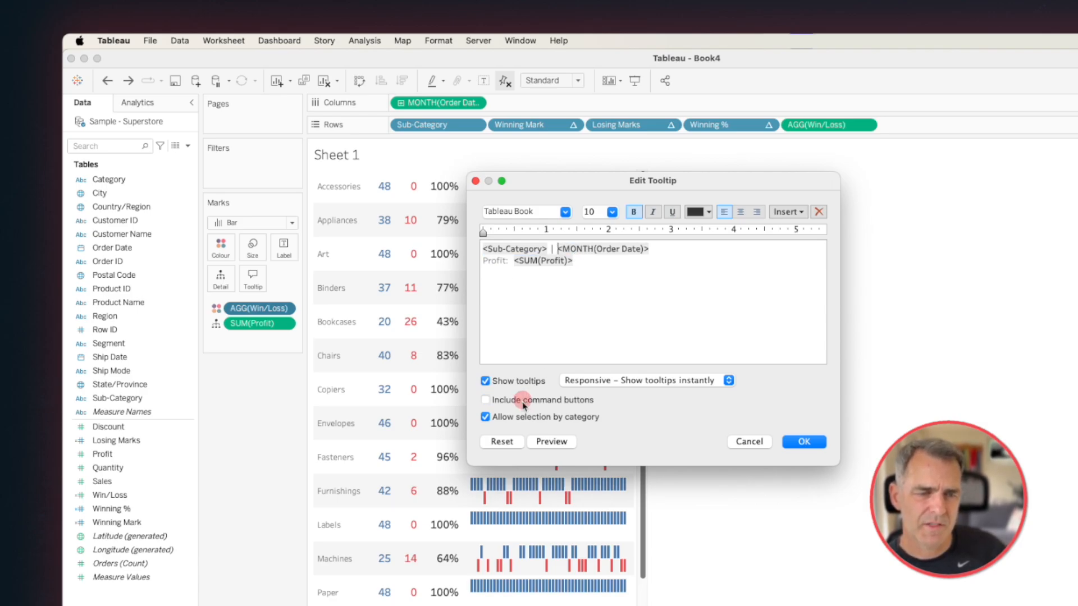
left_click(485, 417)
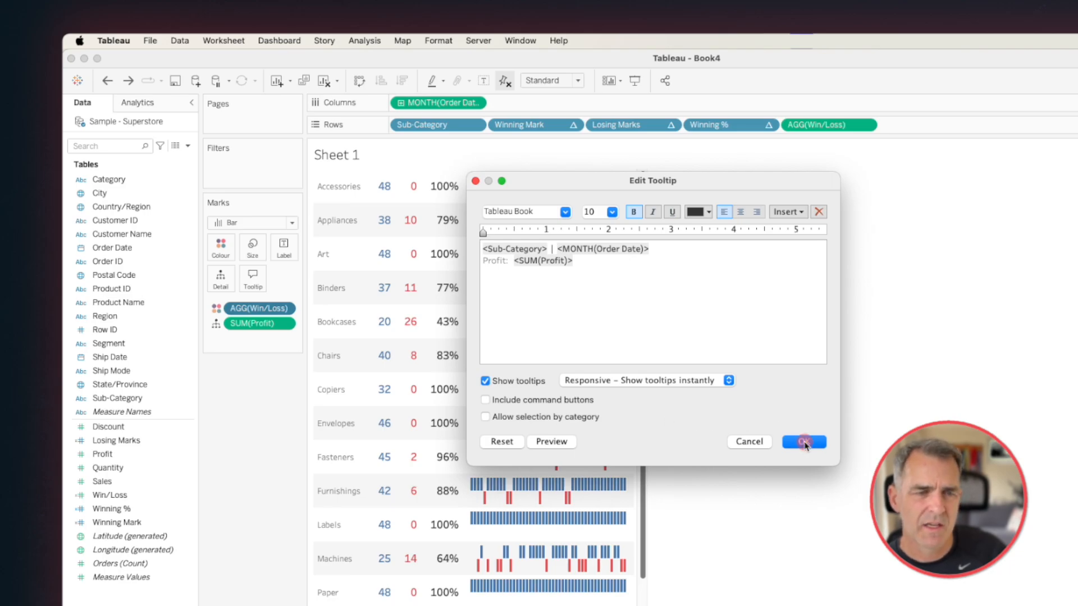
left_click(803, 442)
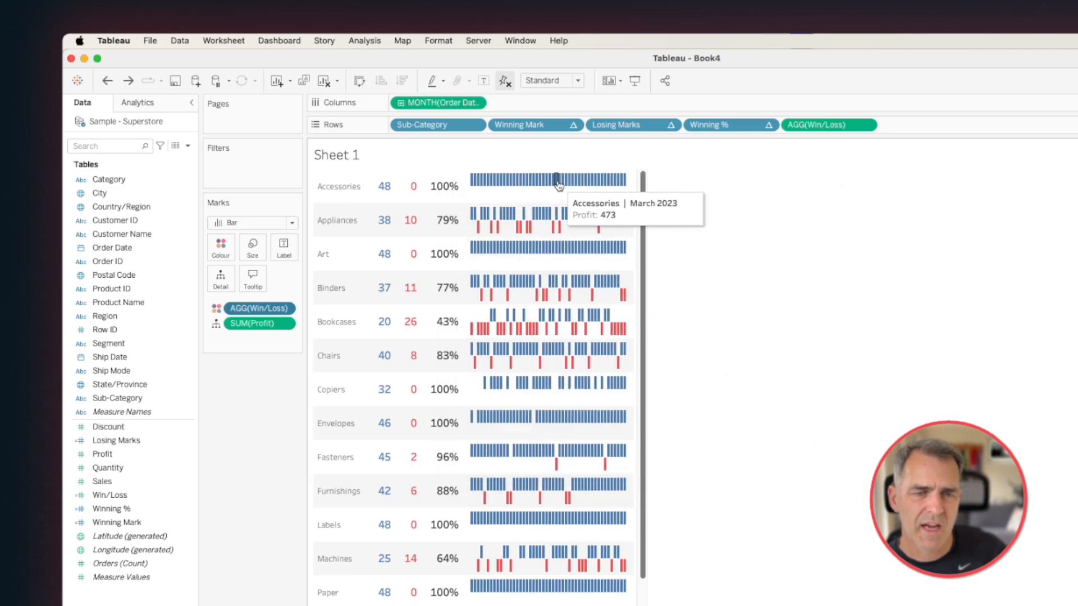
mouse_move(559, 181)
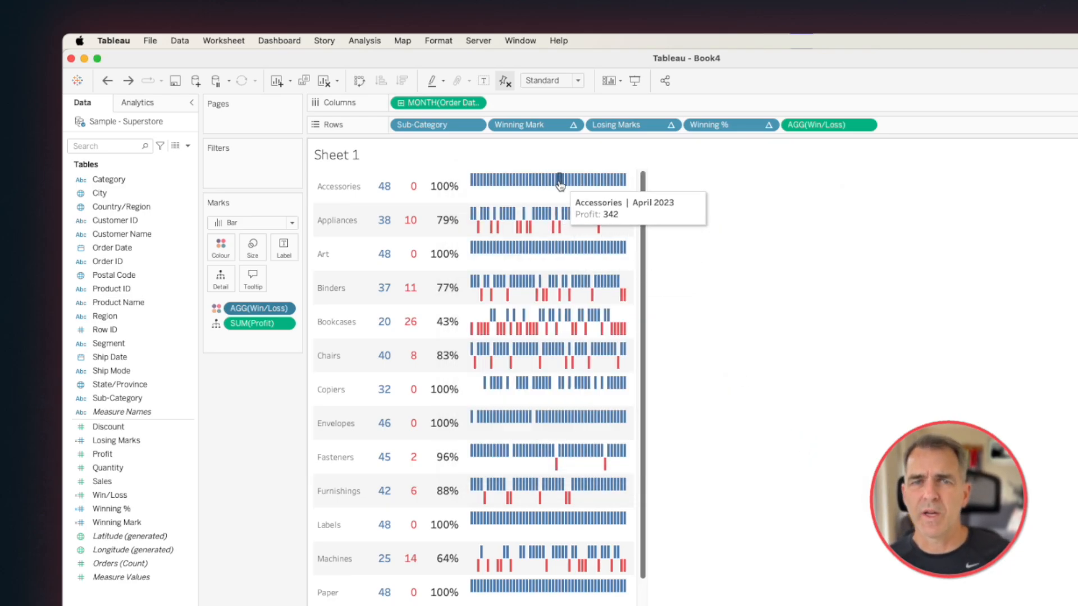